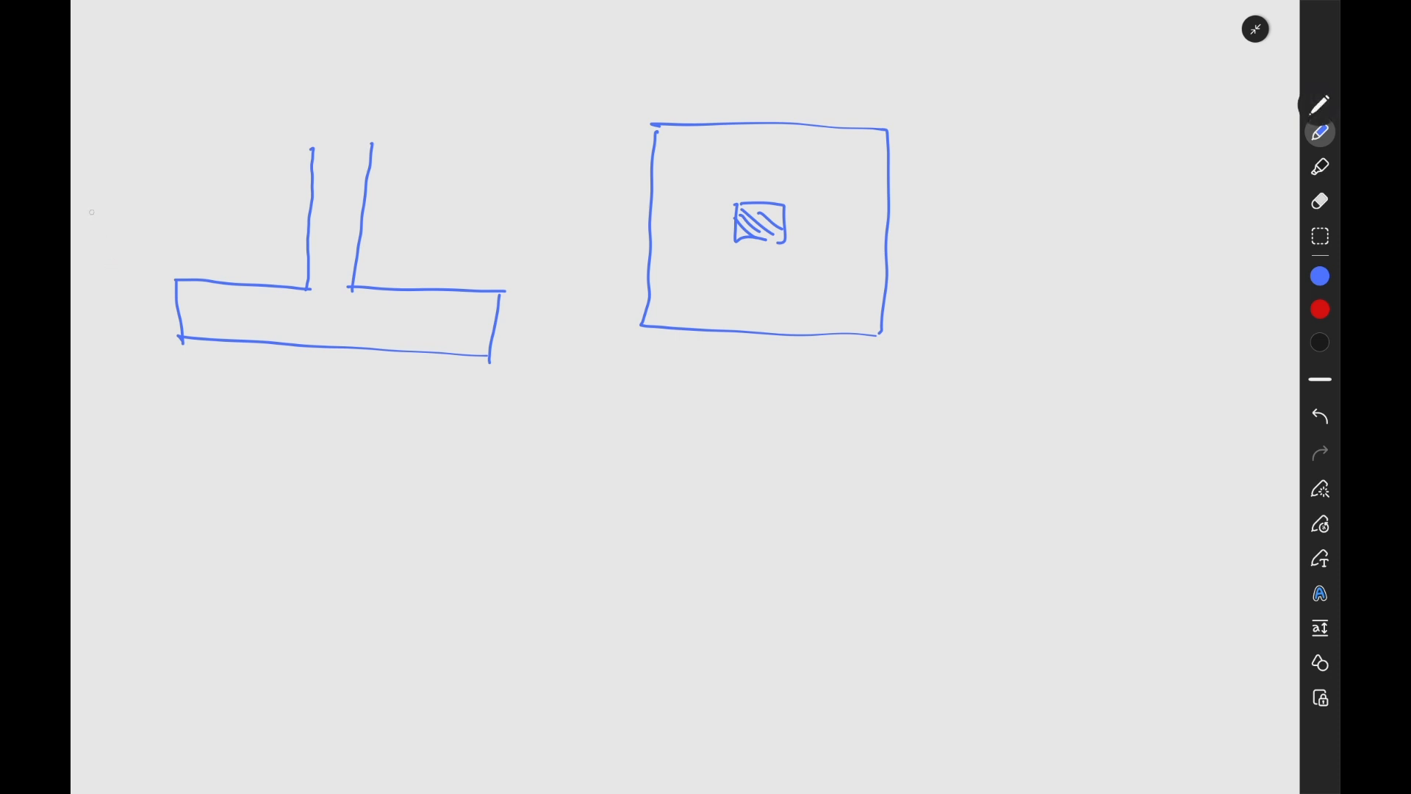
Step: Draw the sloped trench sides, short base lines and the thin blinding rectangle in blue
{"action": "left_click_drag", "start_coordinate": [90, 208], "coordinate": [130, 360]}
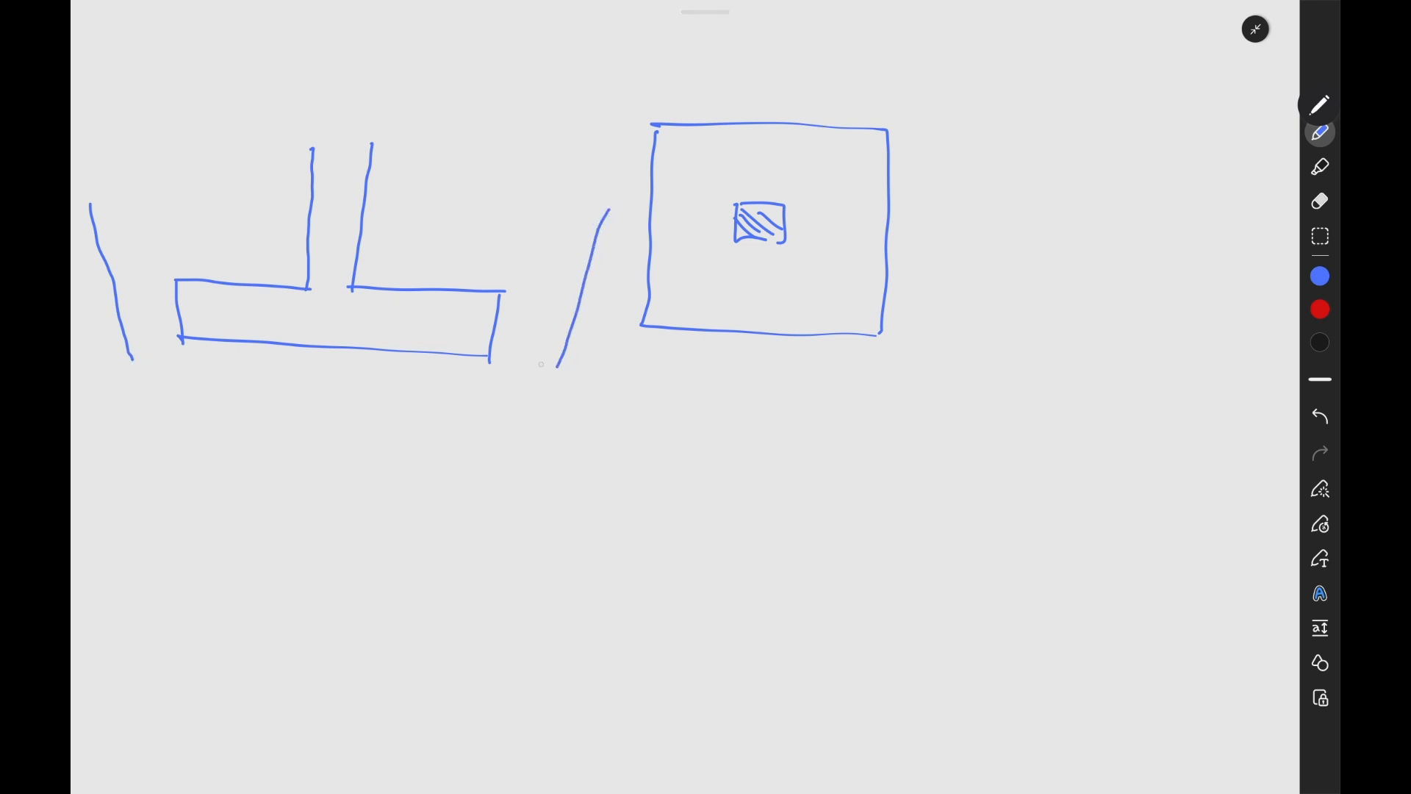
{"action": "left_click_drag", "start_coordinate": [131, 339], "coordinate": [162, 335]}
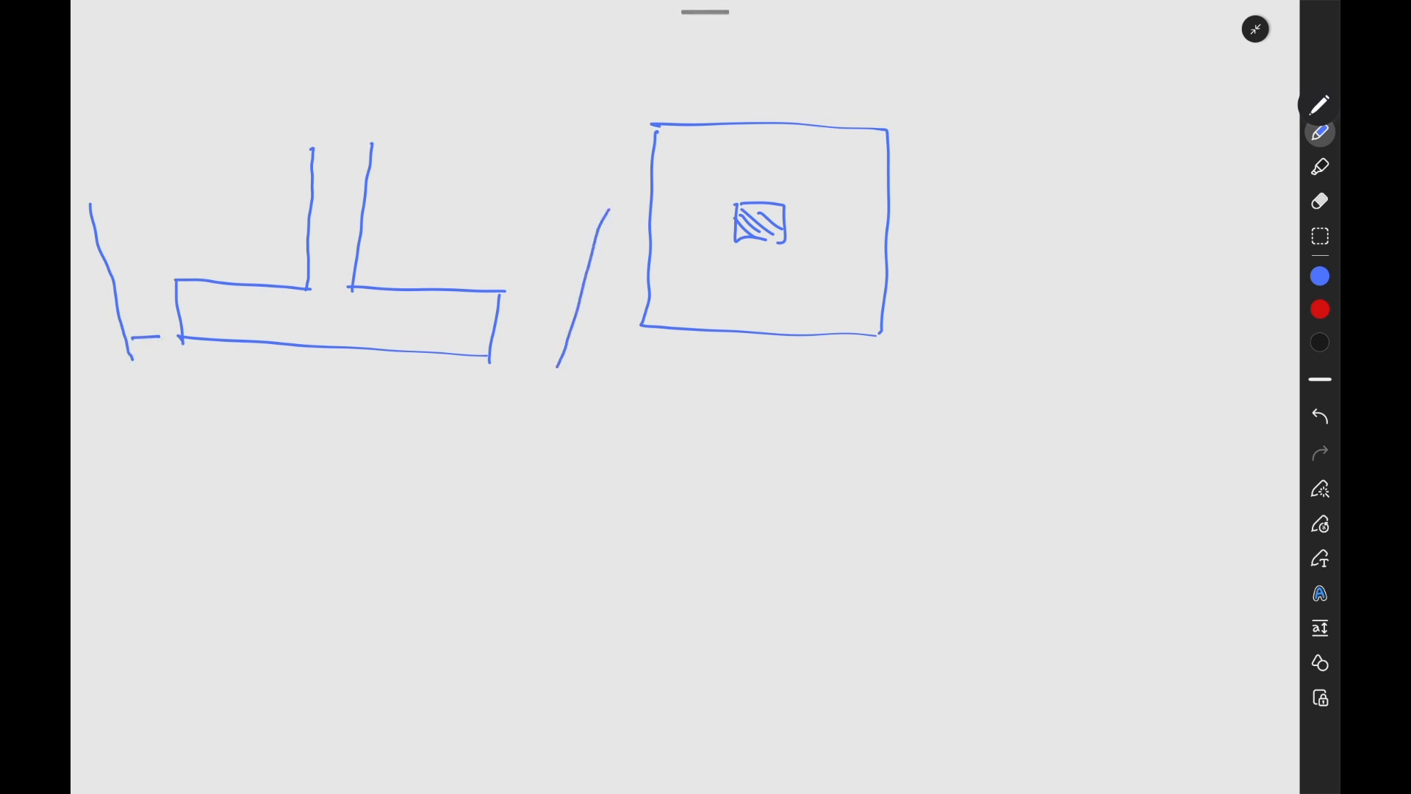
{"action": "left_click_drag", "start_coordinate": [554, 359], "coordinate": [500, 356]}
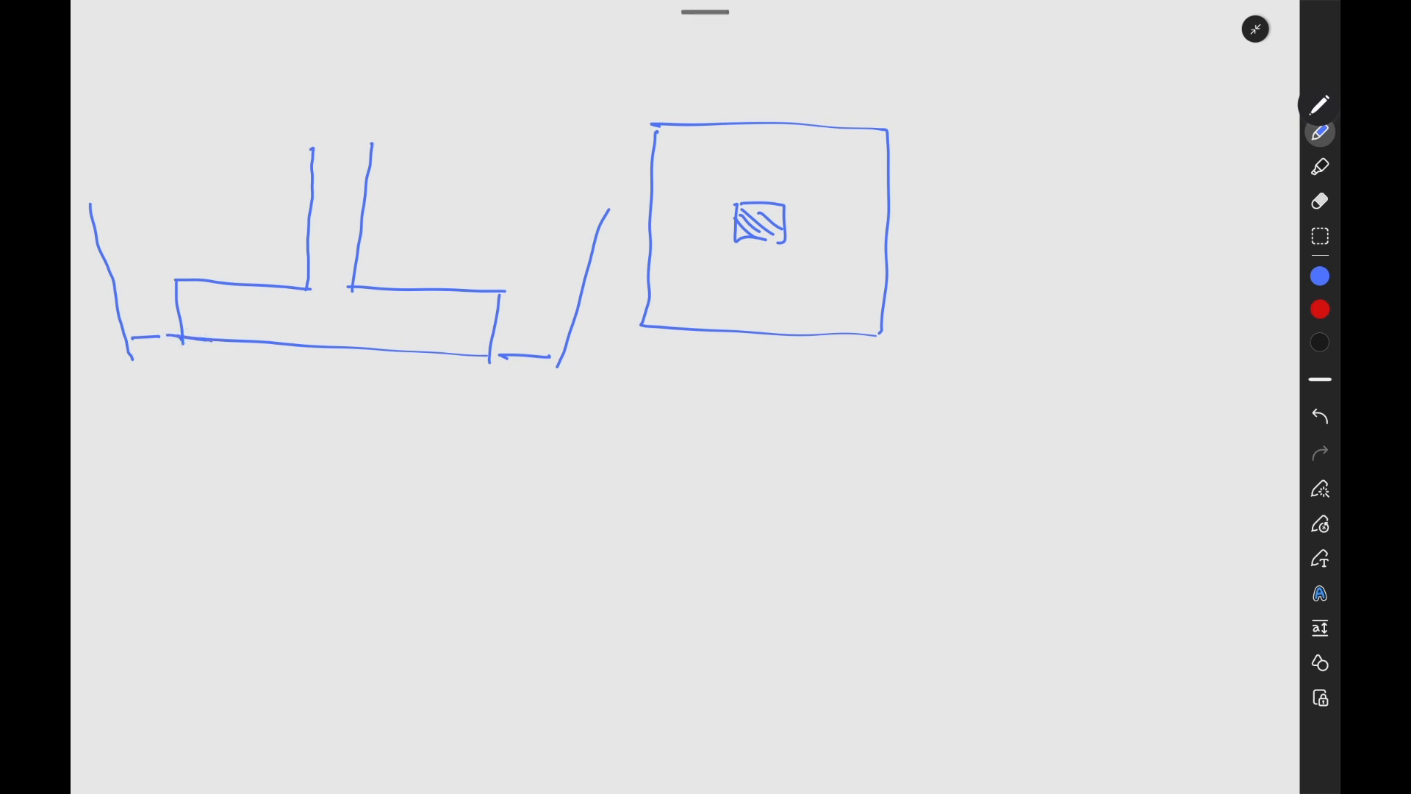
{"action": "left_click_drag", "start_coordinate": [158, 335], "coordinate": [241, 366]}
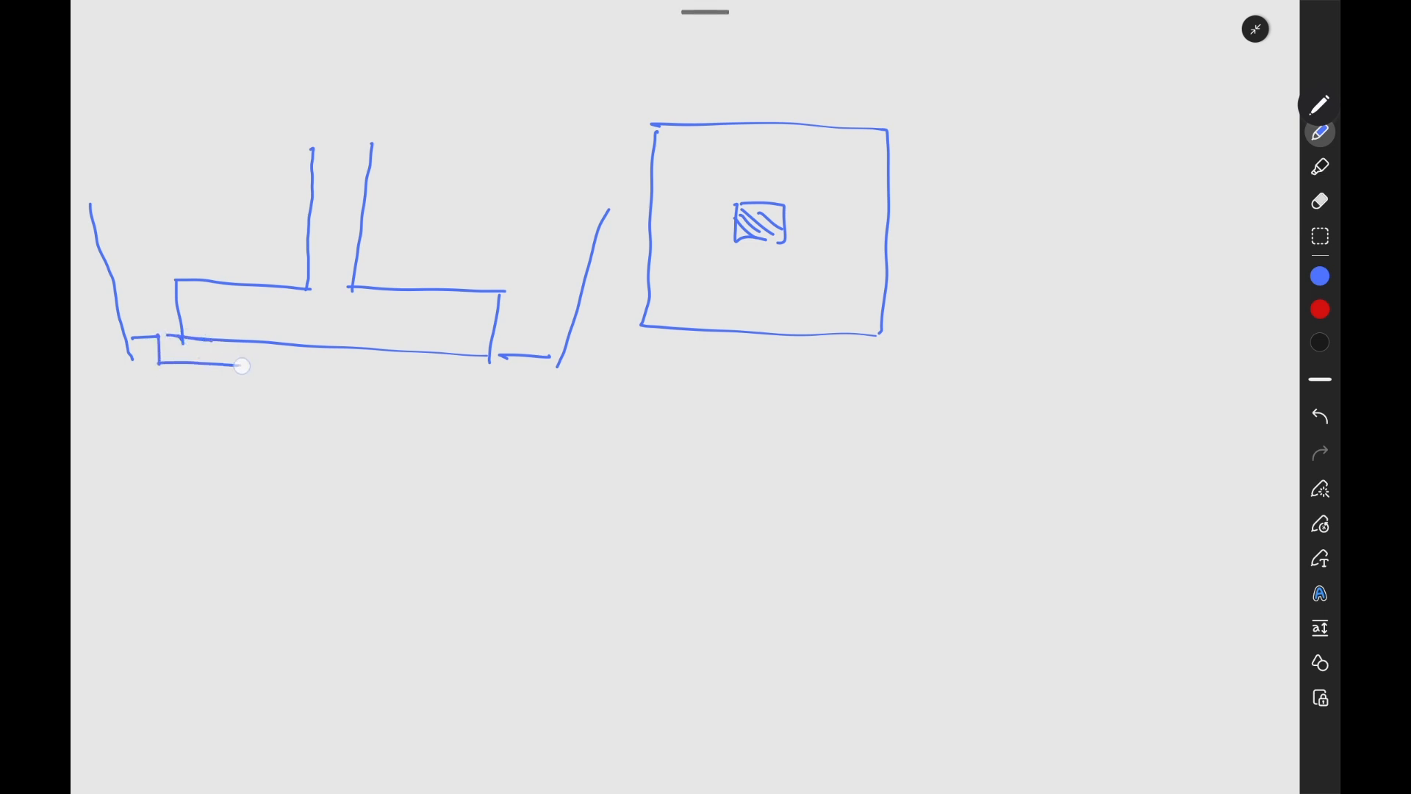
{"action": "left_click_drag", "start_coordinate": [243, 368], "coordinate": [522, 378]}
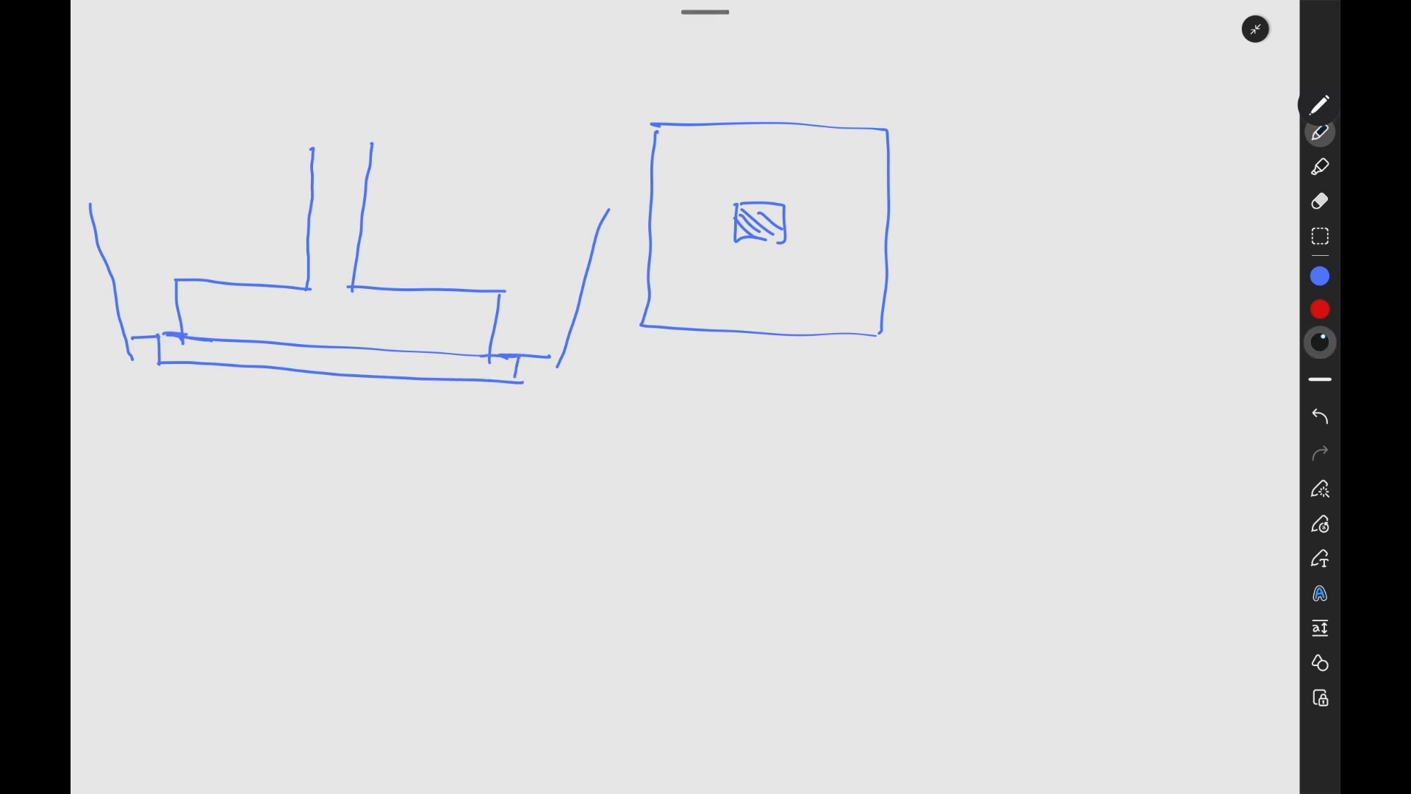
Step: Hatch the blinding layer across its full width in black
{"action": "left_click_drag", "start_coordinate": [166, 338], "coordinate": [229, 364]}
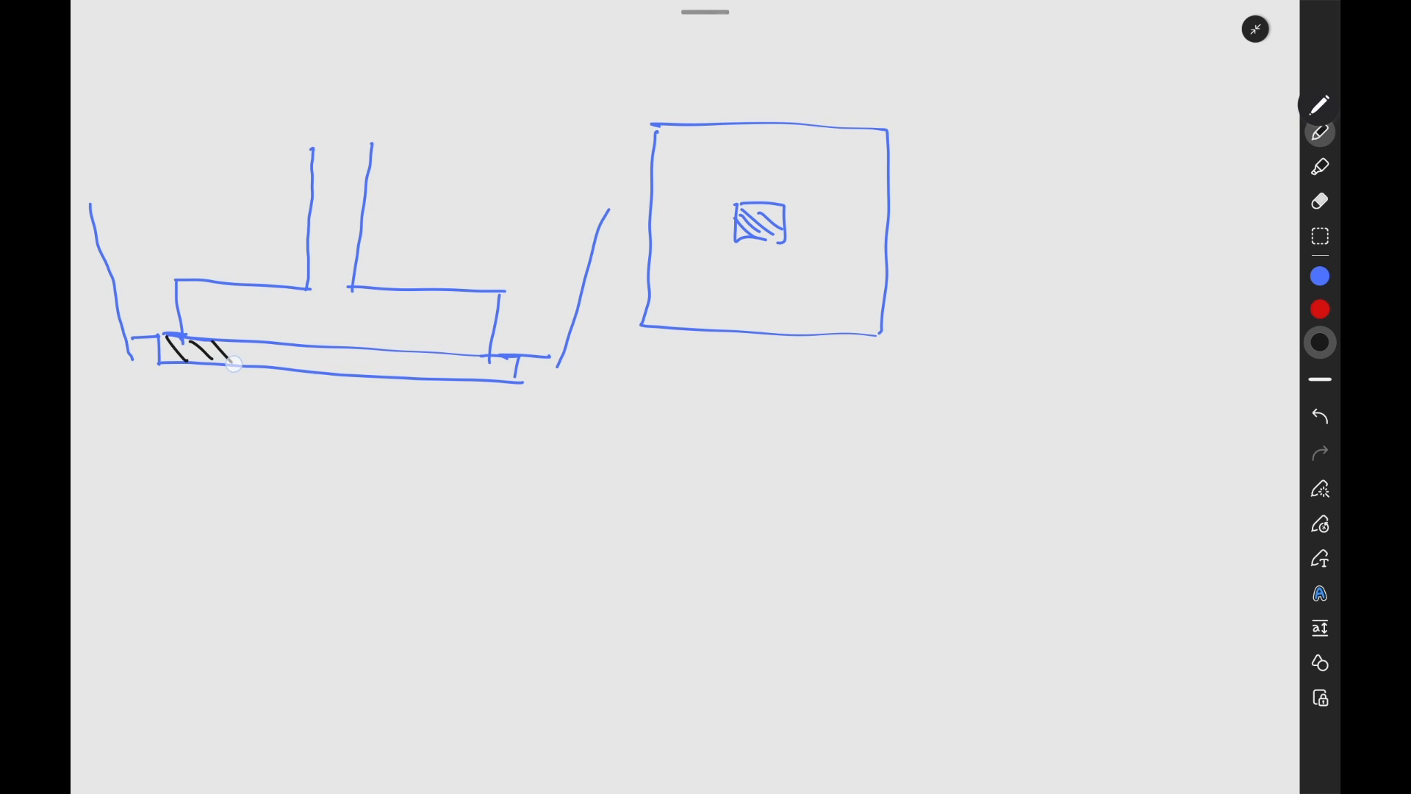
{"action": "left_click_drag", "start_coordinate": [234, 360], "coordinate": [369, 357]}
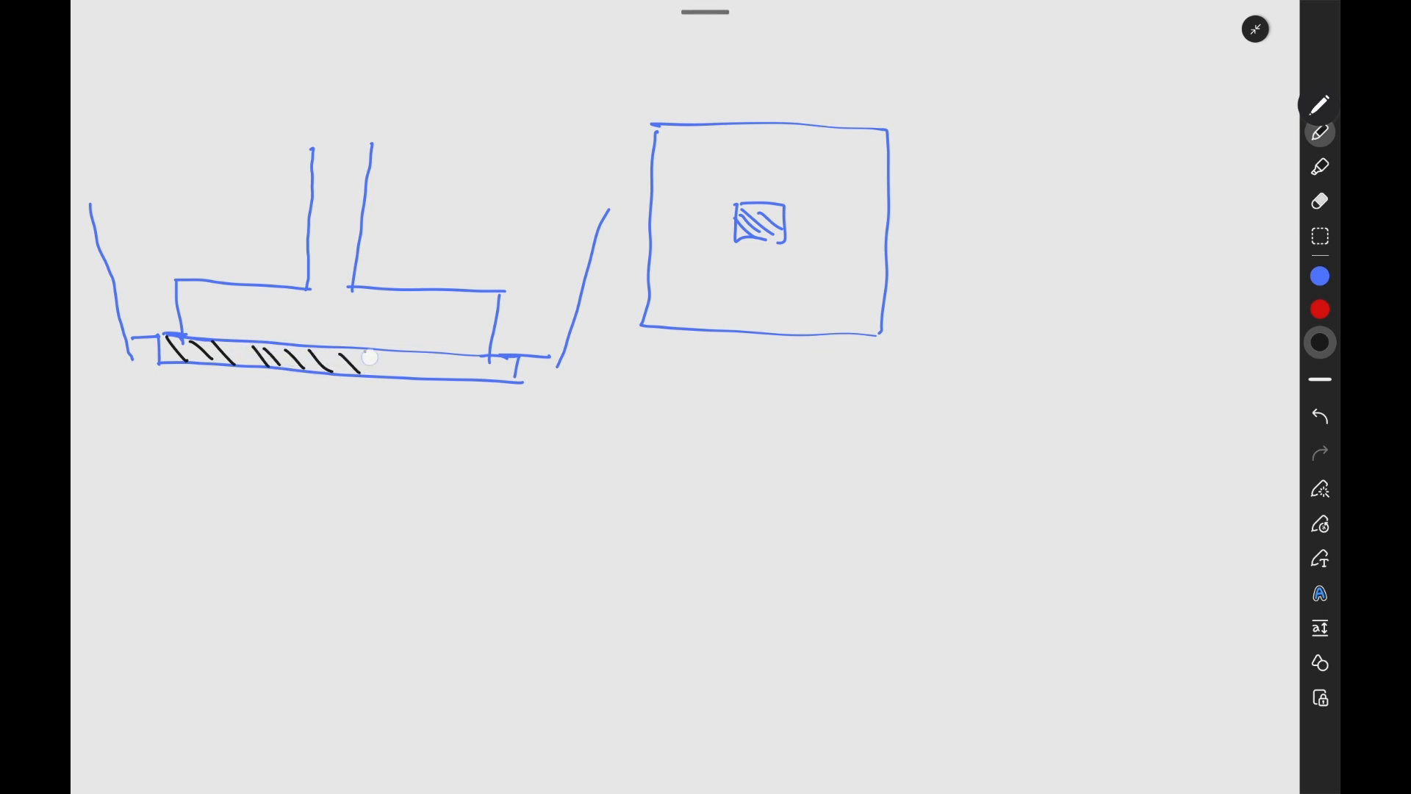
{"action": "left_click_drag", "start_coordinate": [369, 357], "coordinate": [495, 369]}
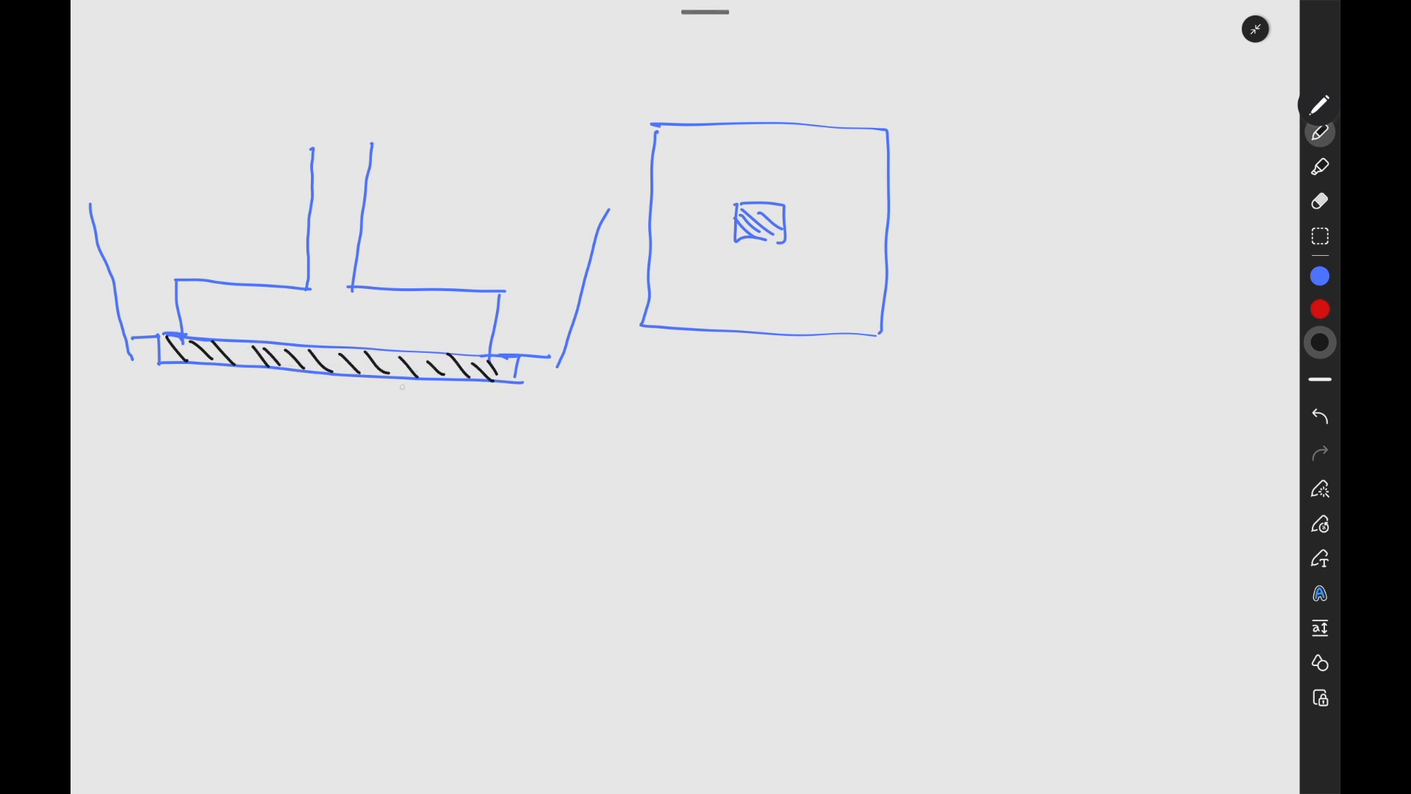
Step: Add a leader from the layer labelled 50–75mm, then choose red ink
{"action": "left_click_drag", "start_coordinate": [400, 360], "coordinate": [387, 410]}
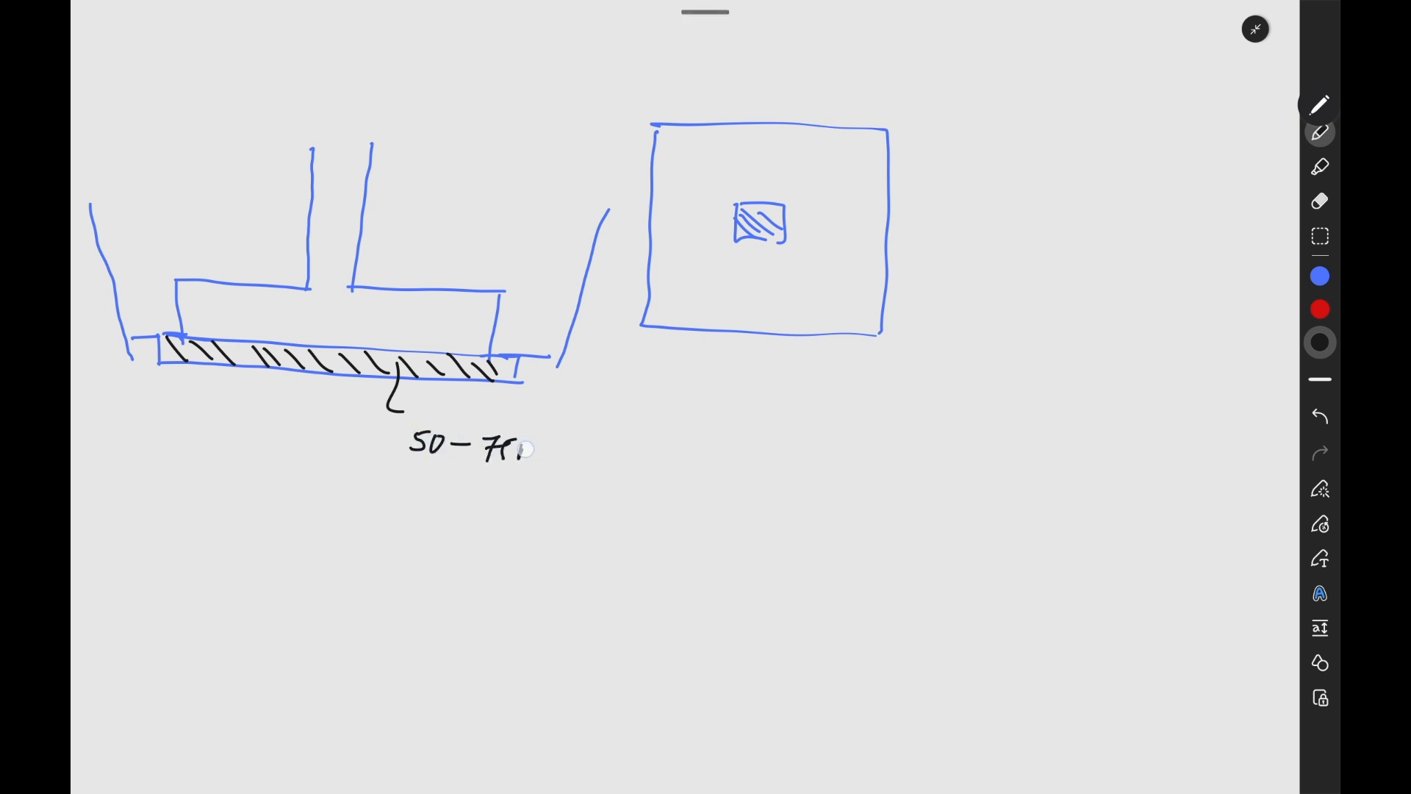
{"action": "type", "text": "mm"}
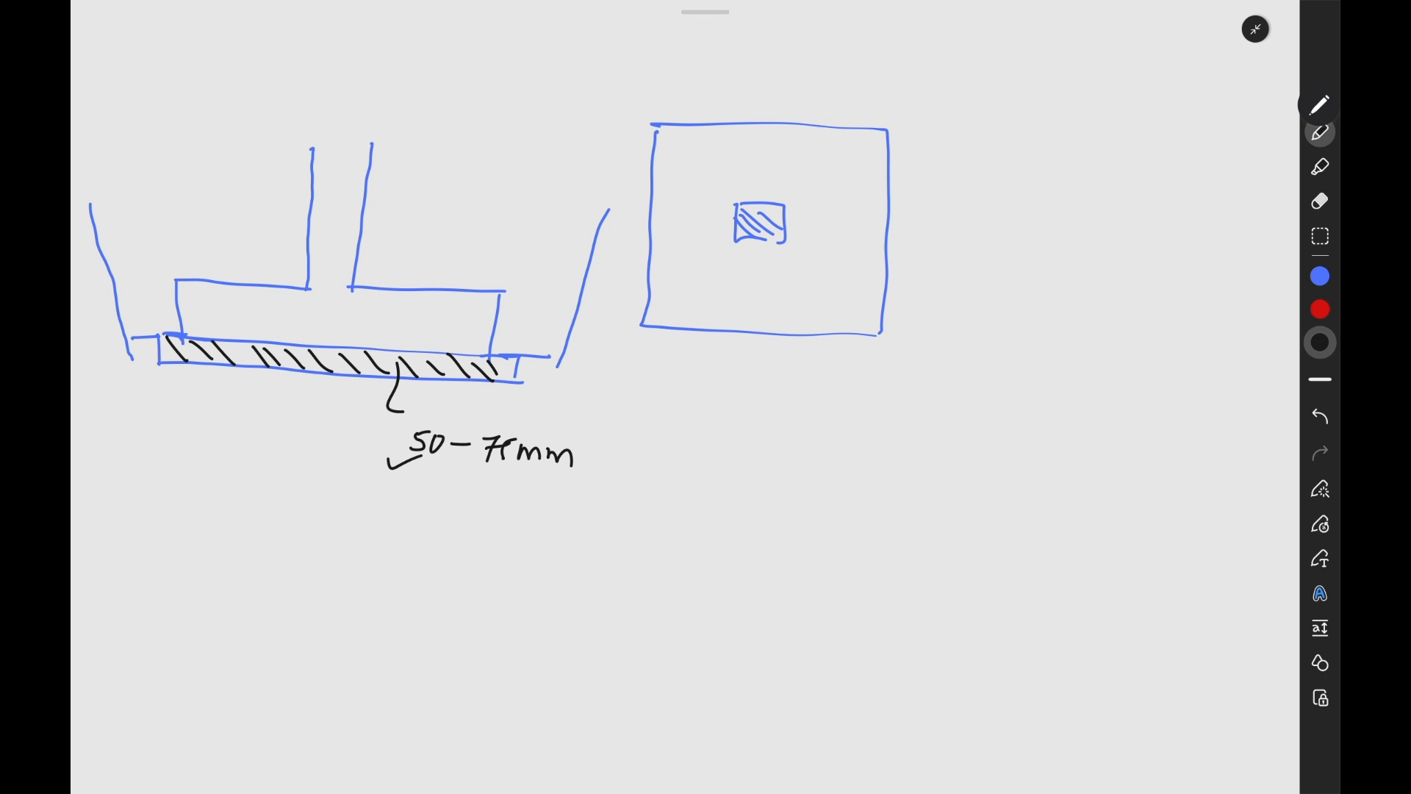
{"action": "left_click", "coordinate": [1320, 309]}
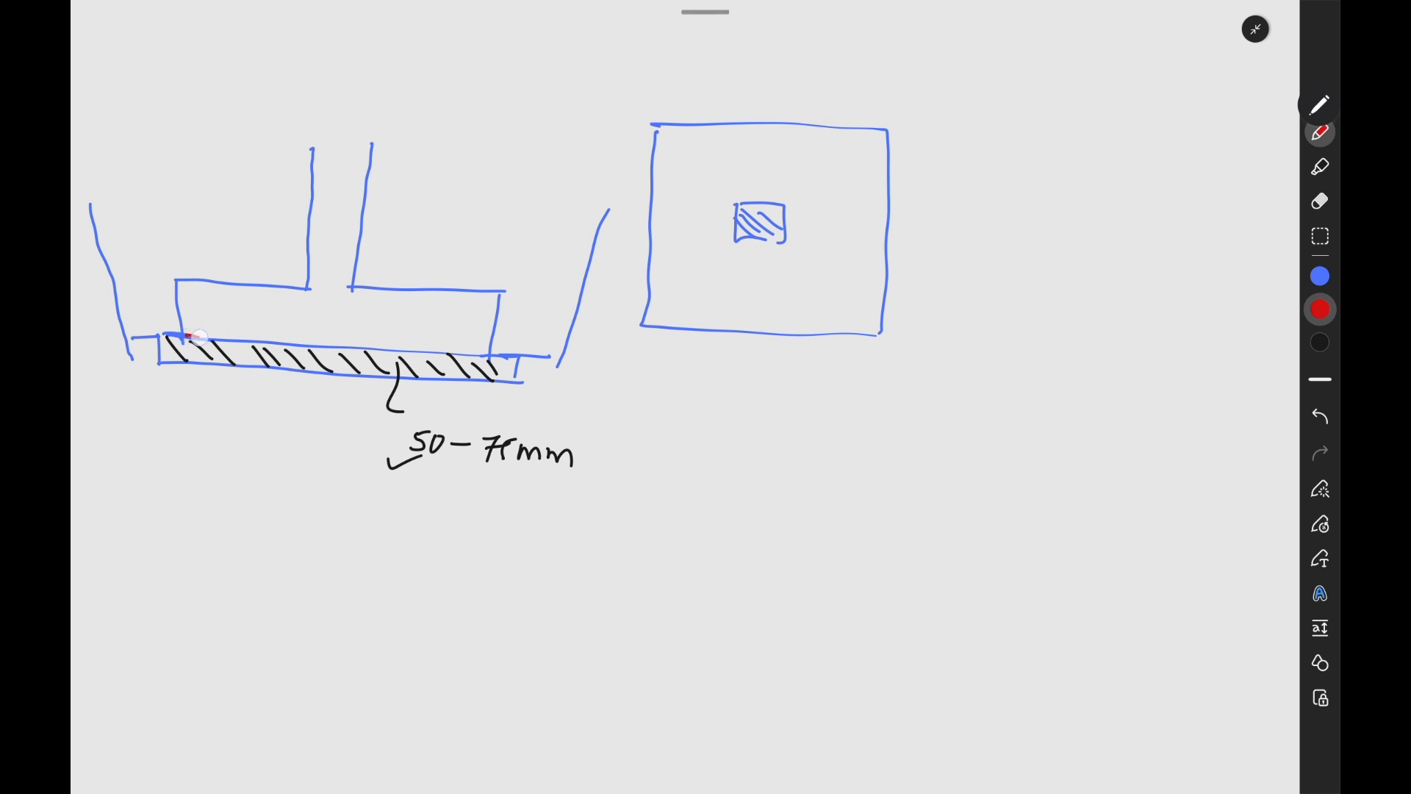
Step: Draw a straight red line and a wavy red line along the top of the blinding layer
{"action": "left_click_drag", "start_coordinate": [170, 340], "coordinate": [306, 343]}
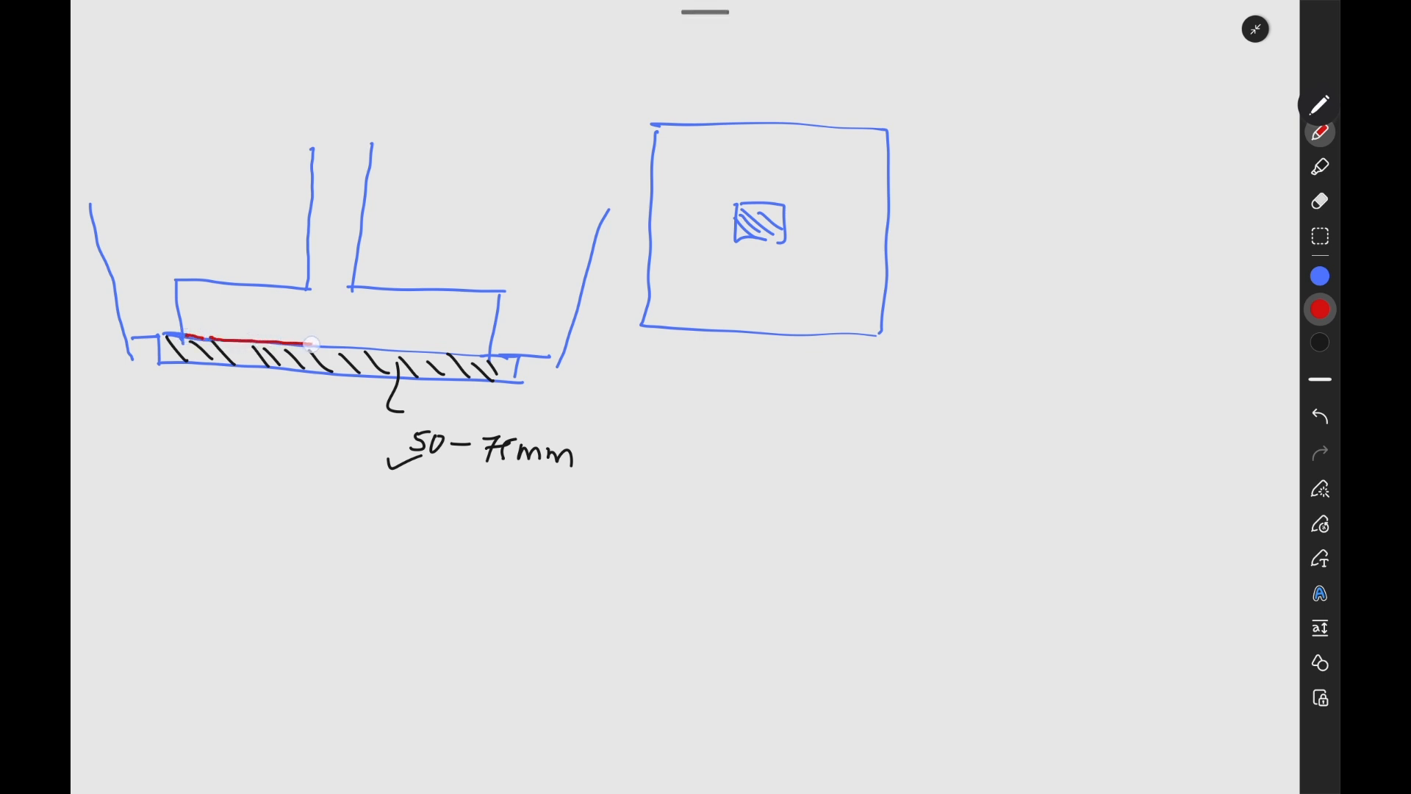
{"action": "left_click_drag", "start_coordinate": [310, 343], "coordinate": [486, 351]}
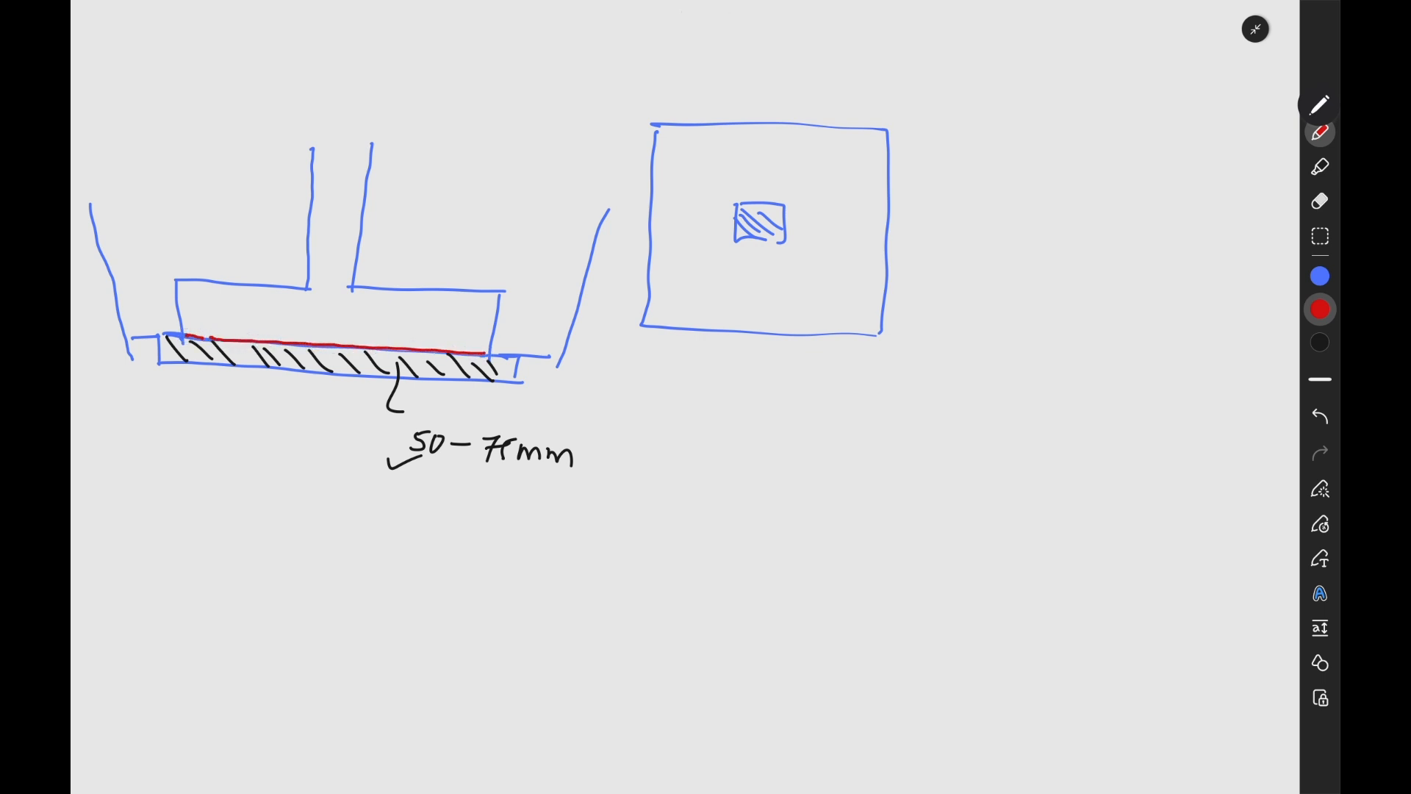
{"action": "left_click_drag", "start_coordinate": [199, 339], "coordinate": [364, 344]}
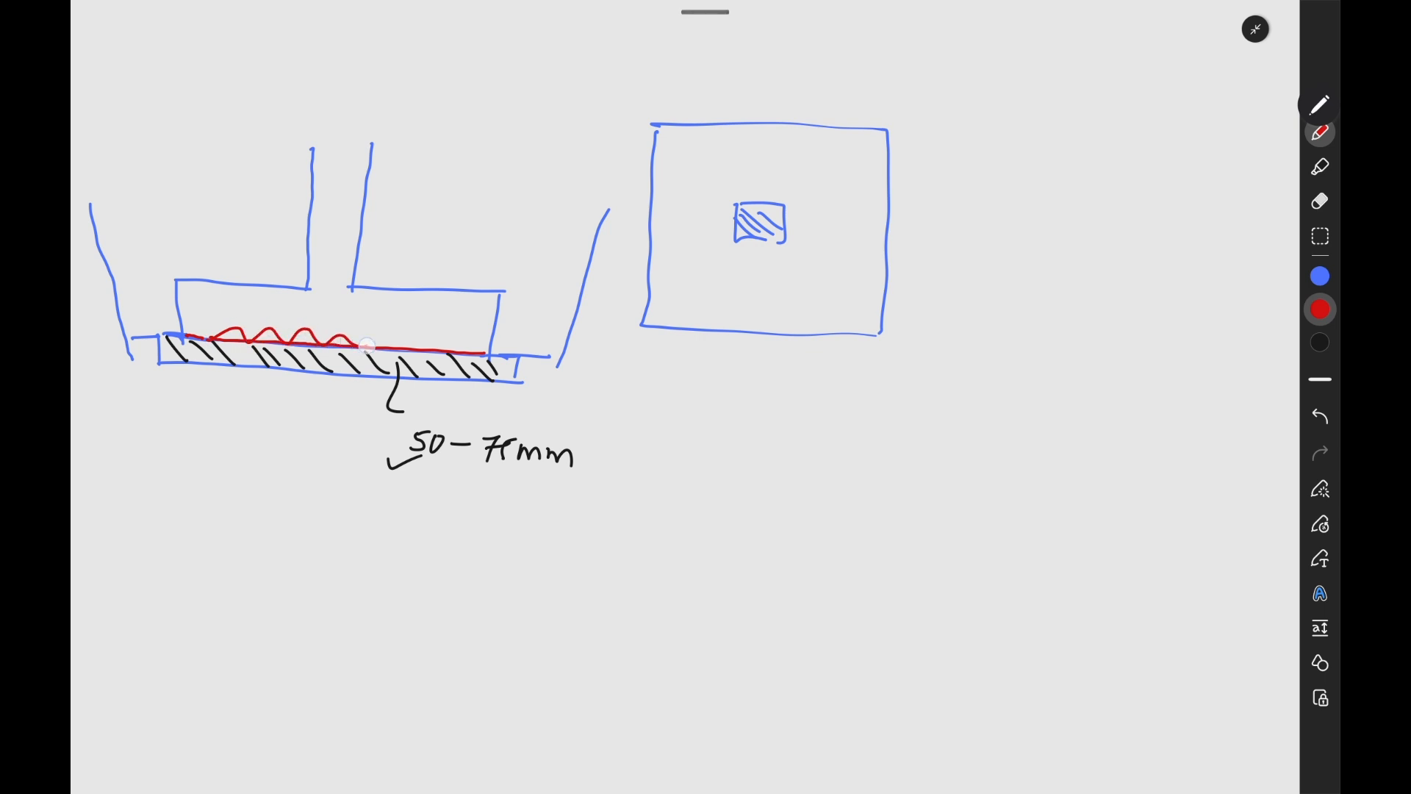
{"action": "left_click_drag", "start_coordinate": [361, 342], "coordinate": [477, 347]}
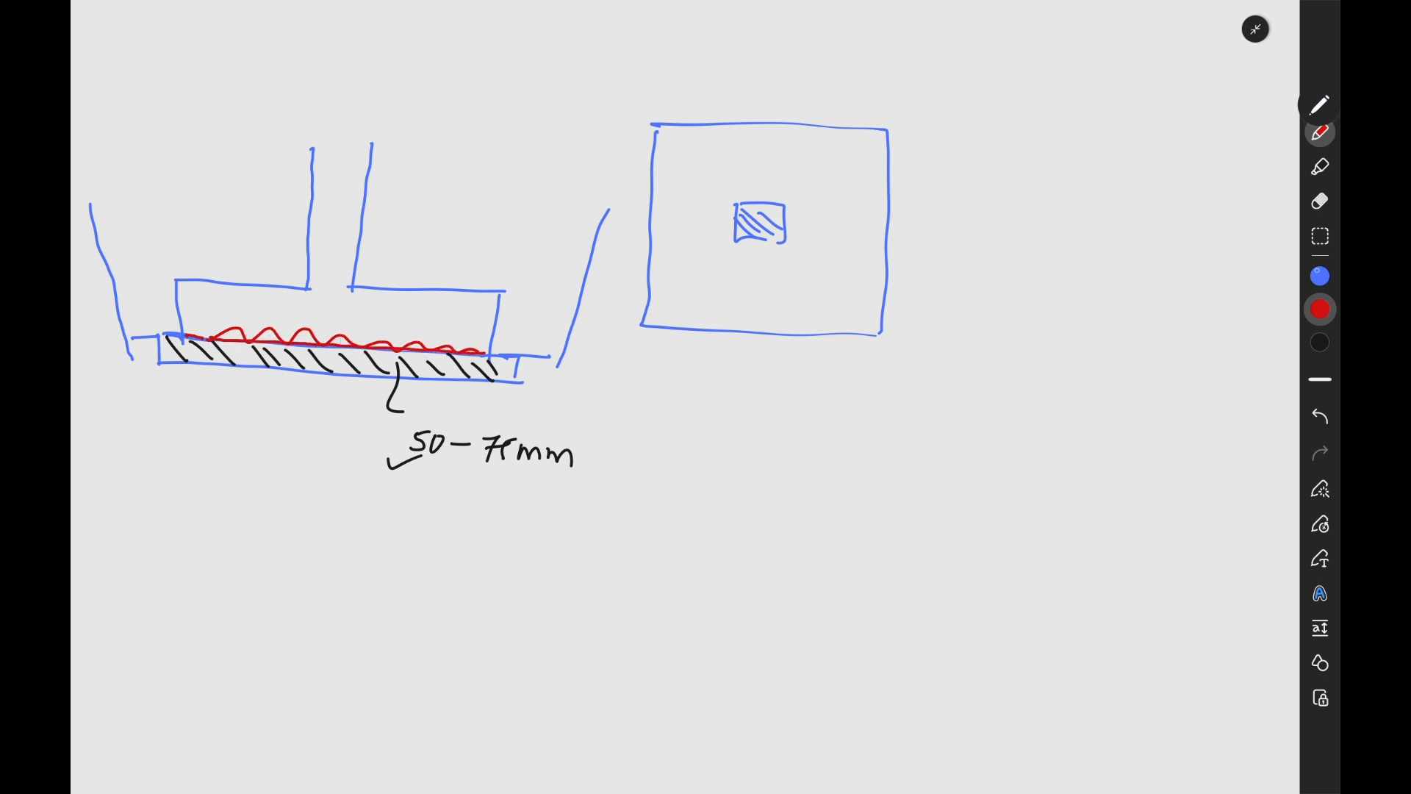
{"action": "left_click", "coordinate": [1320, 277]}
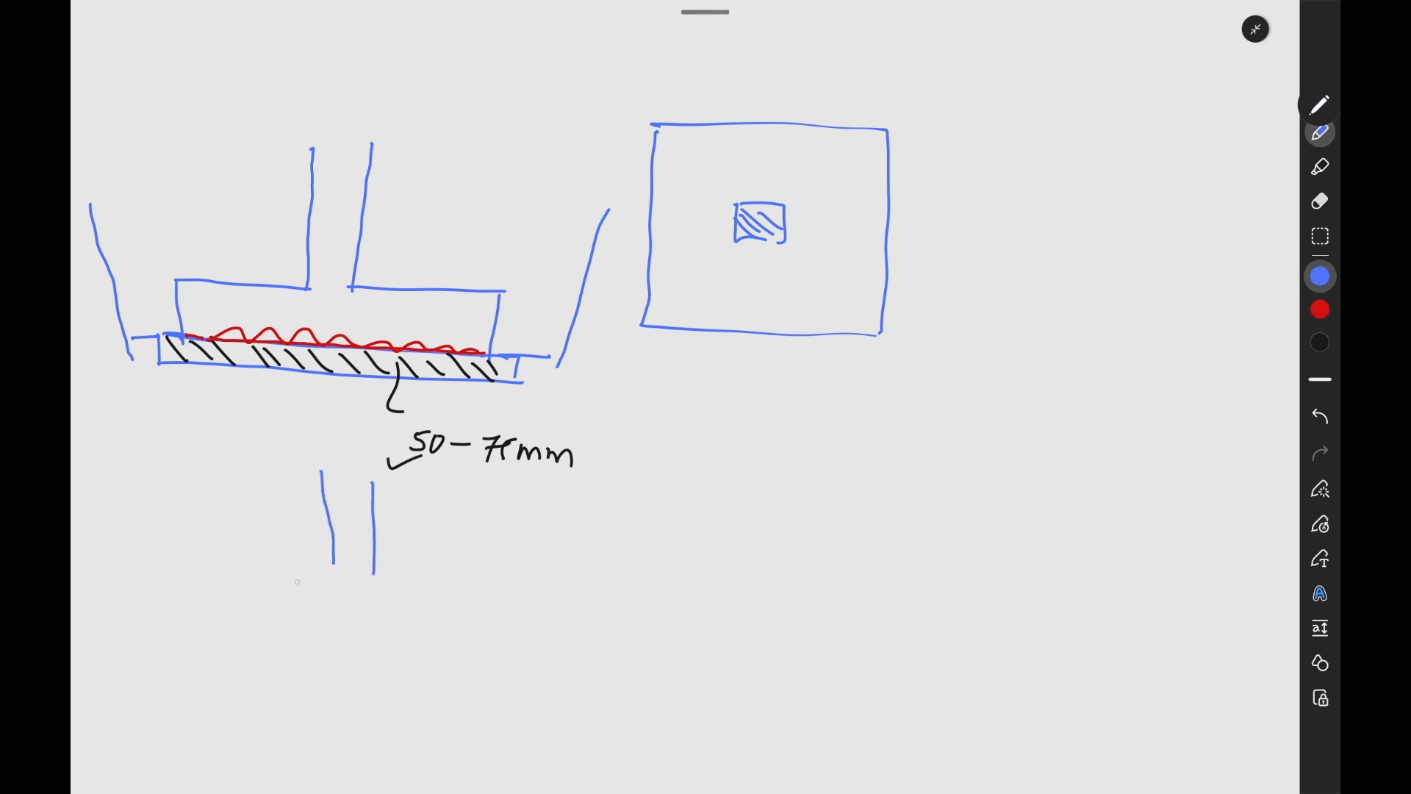
Step: Sketch the new footing outline and the sagging red rebar curve along its bottom
{"action": "left_click_drag", "start_coordinate": [331, 563], "coordinate": [535, 610]}
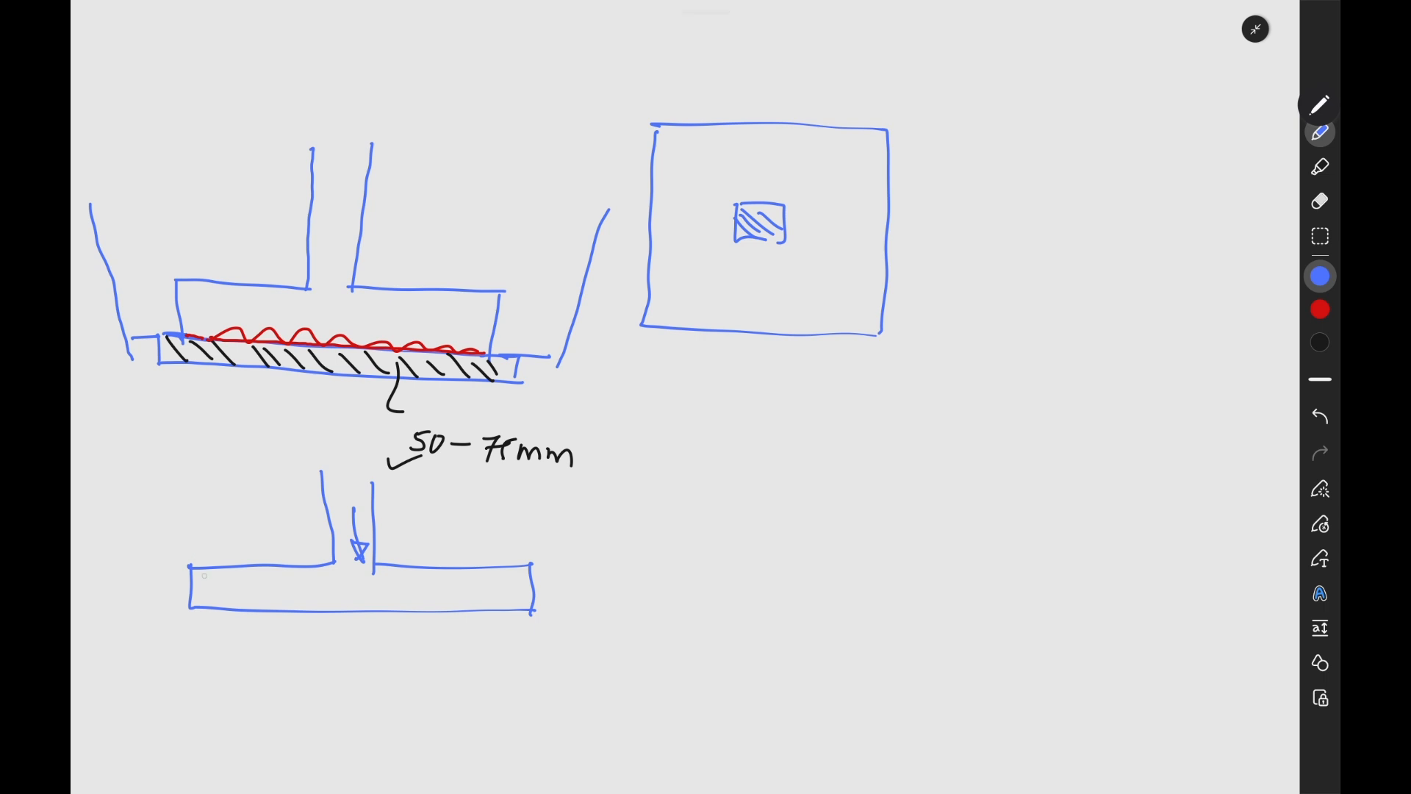
{"action": "left_click_drag", "start_coordinate": [209, 548], "coordinate": [285, 613]}
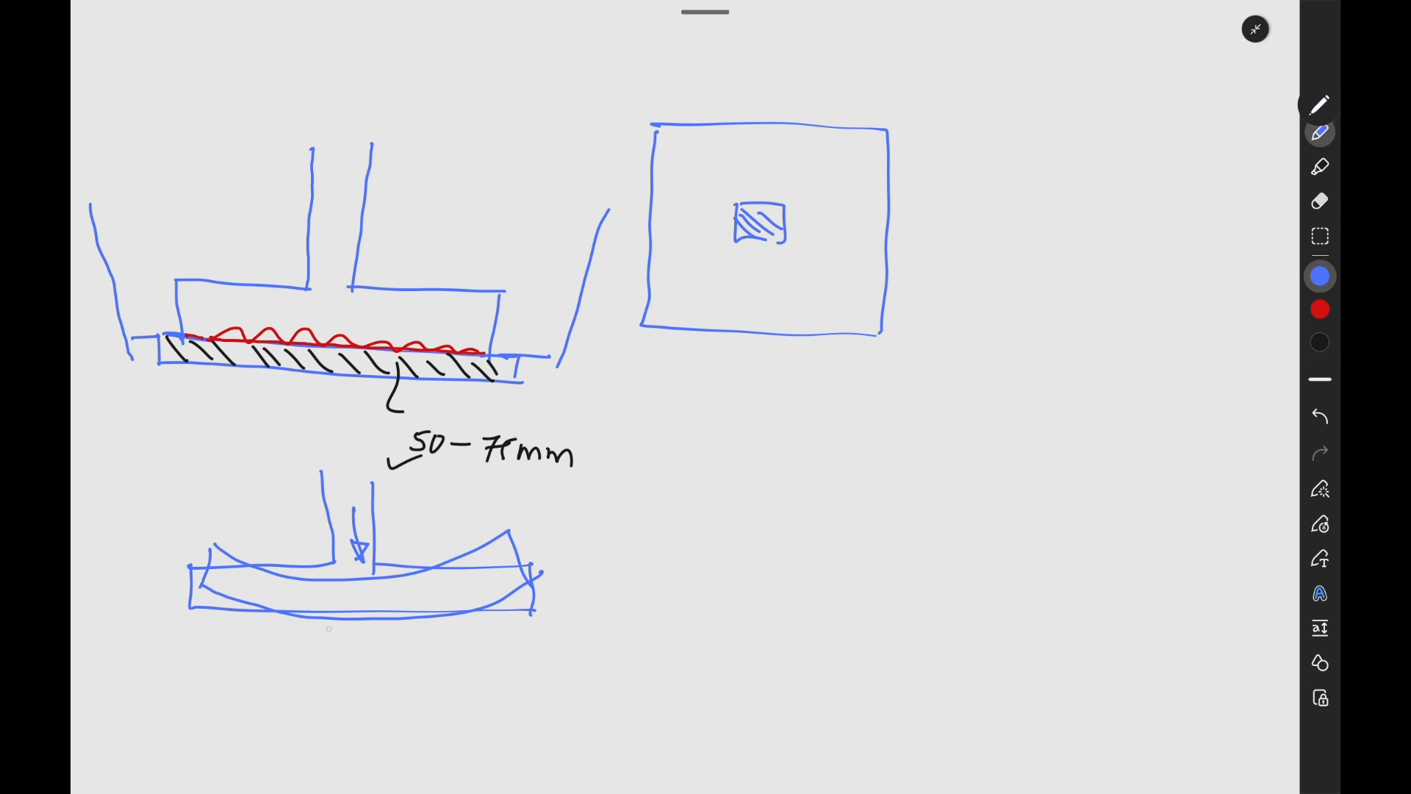
{"action": "left_click_drag", "start_coordinate": [200, 585], "coordinate": [359, 620]}
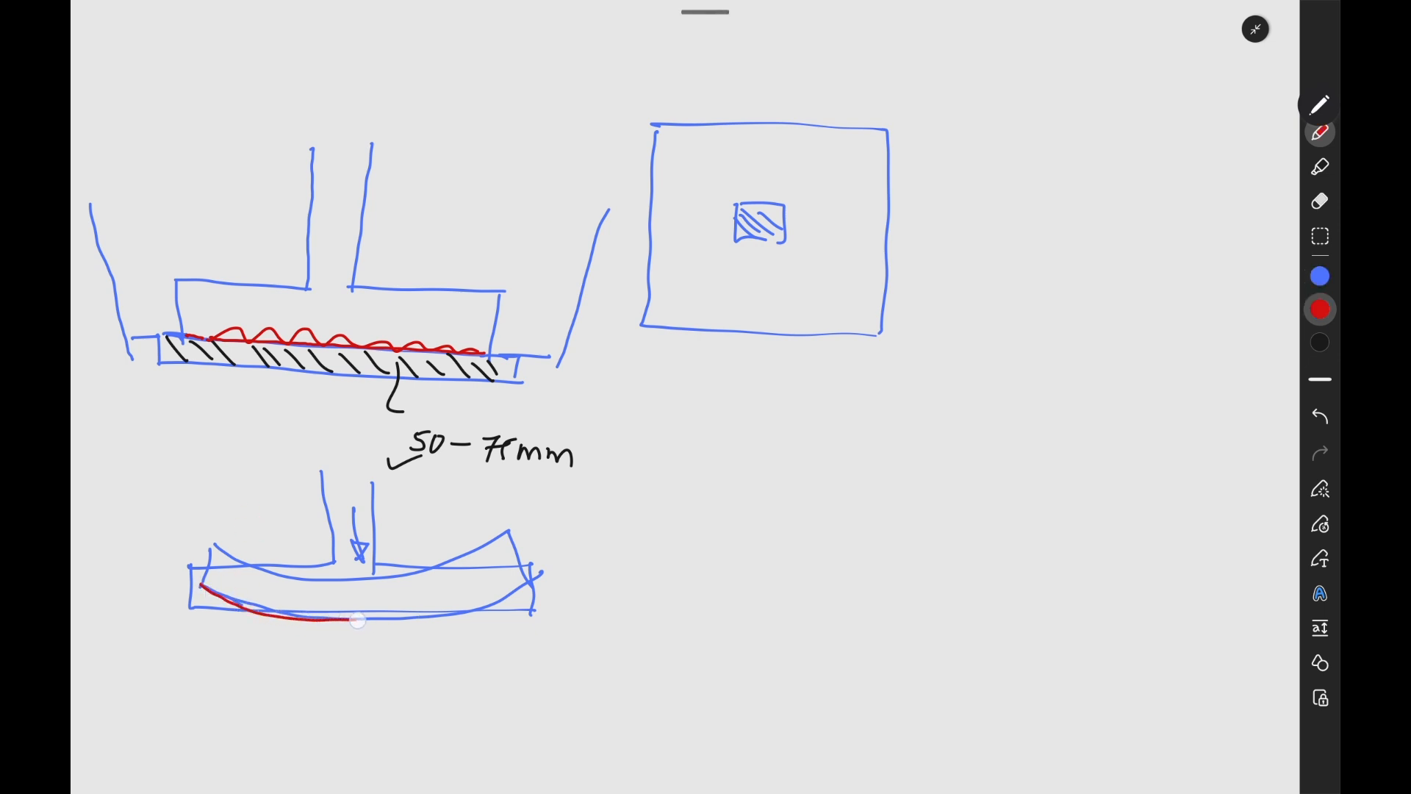
{"action": "left_click_drag", "start_coordinate": [356, 621], "coordinate": [535, 577]}
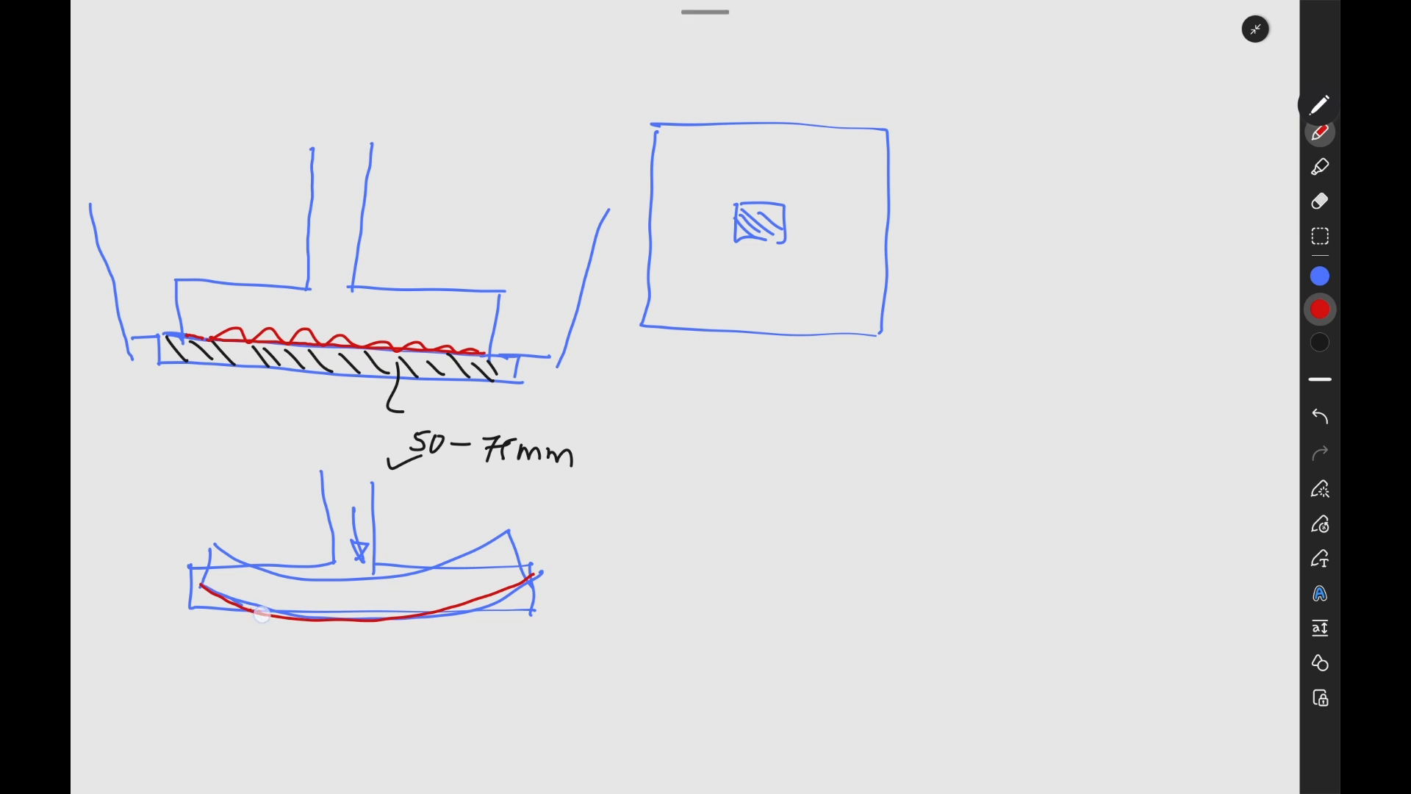
Step: Add crack marks, an upward arrow and the Cl⁻ label beneath the bent footing
{"action": "left_click_drag", "start_coordinate": [261, 614], "coordinate": [365, 616]}
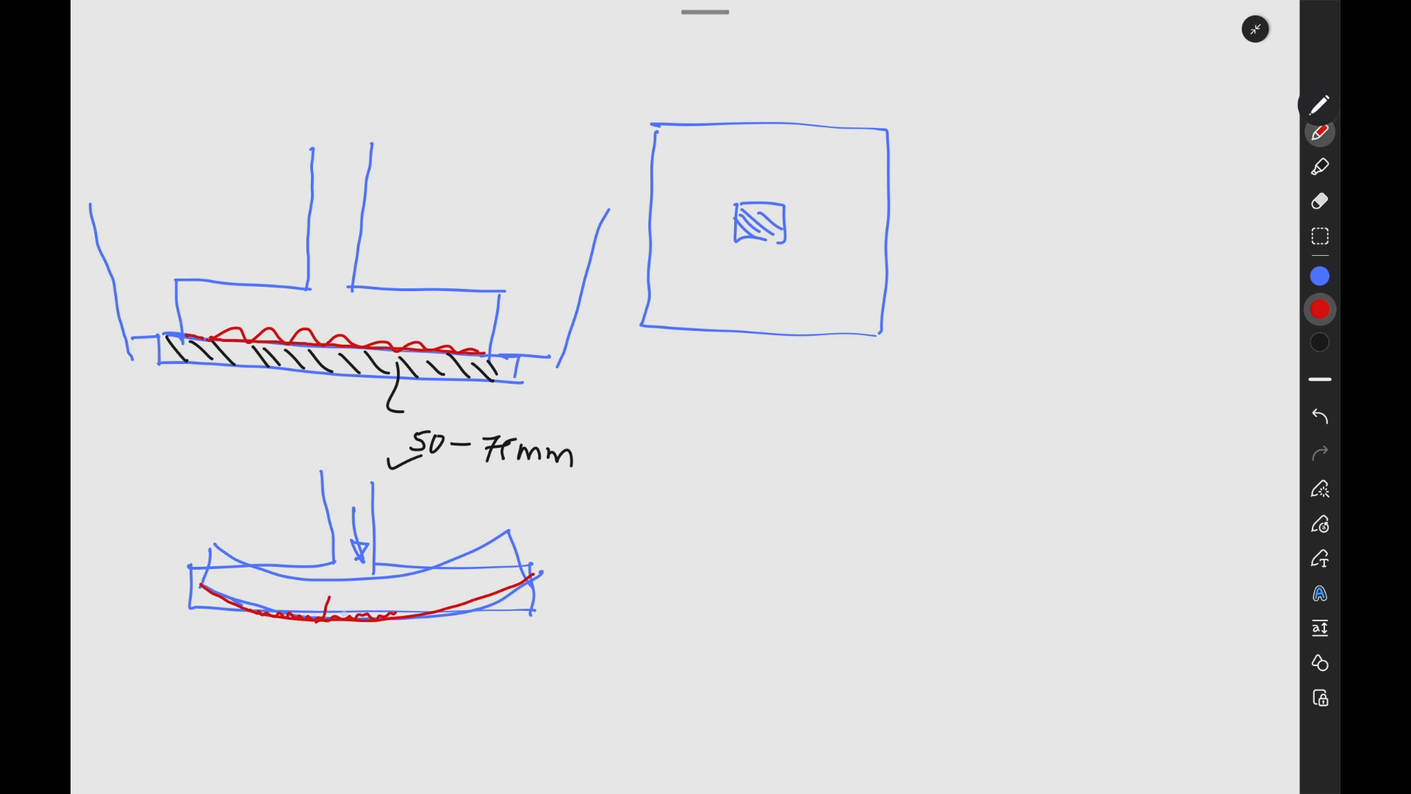
{"action": "left_click_drag", "start_coordinate": [333, 603], "coordinate": [424, 603]}
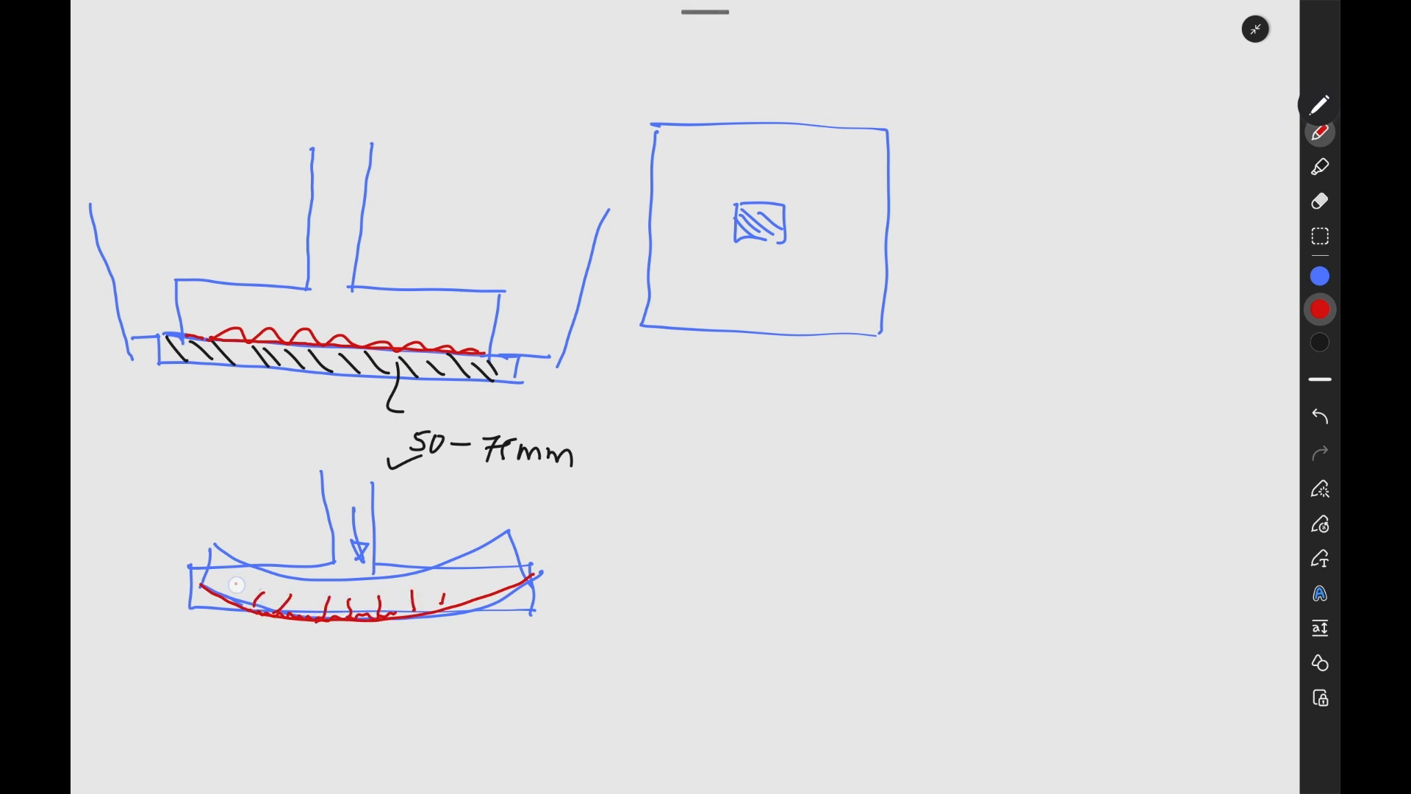
{"action": "left_click_drag", "start_coordinate": [235, 585], "coordinate": [382, 603]}
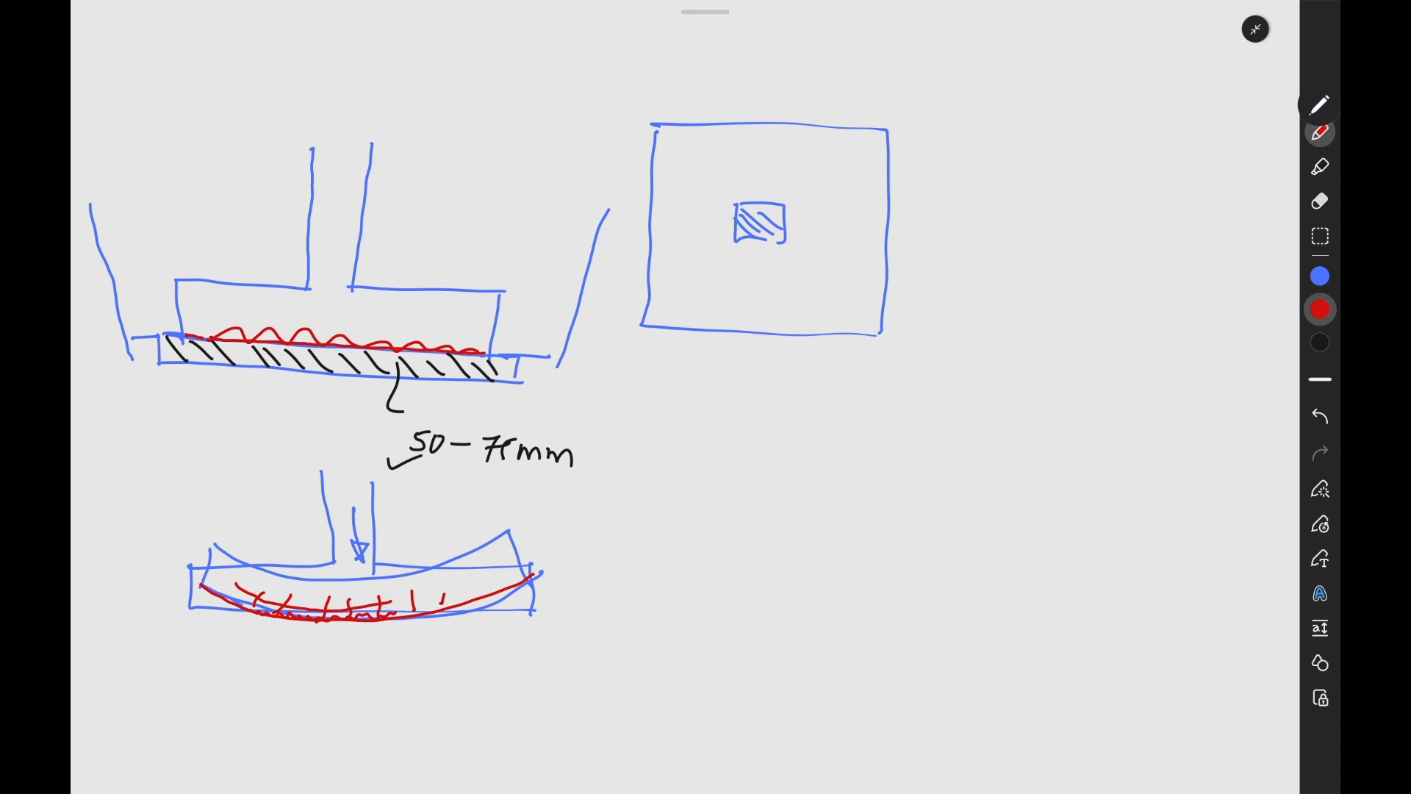
{"action": "left_click_drag", "start_coordinate": [315, 638], "coordinate": [323, 667]}
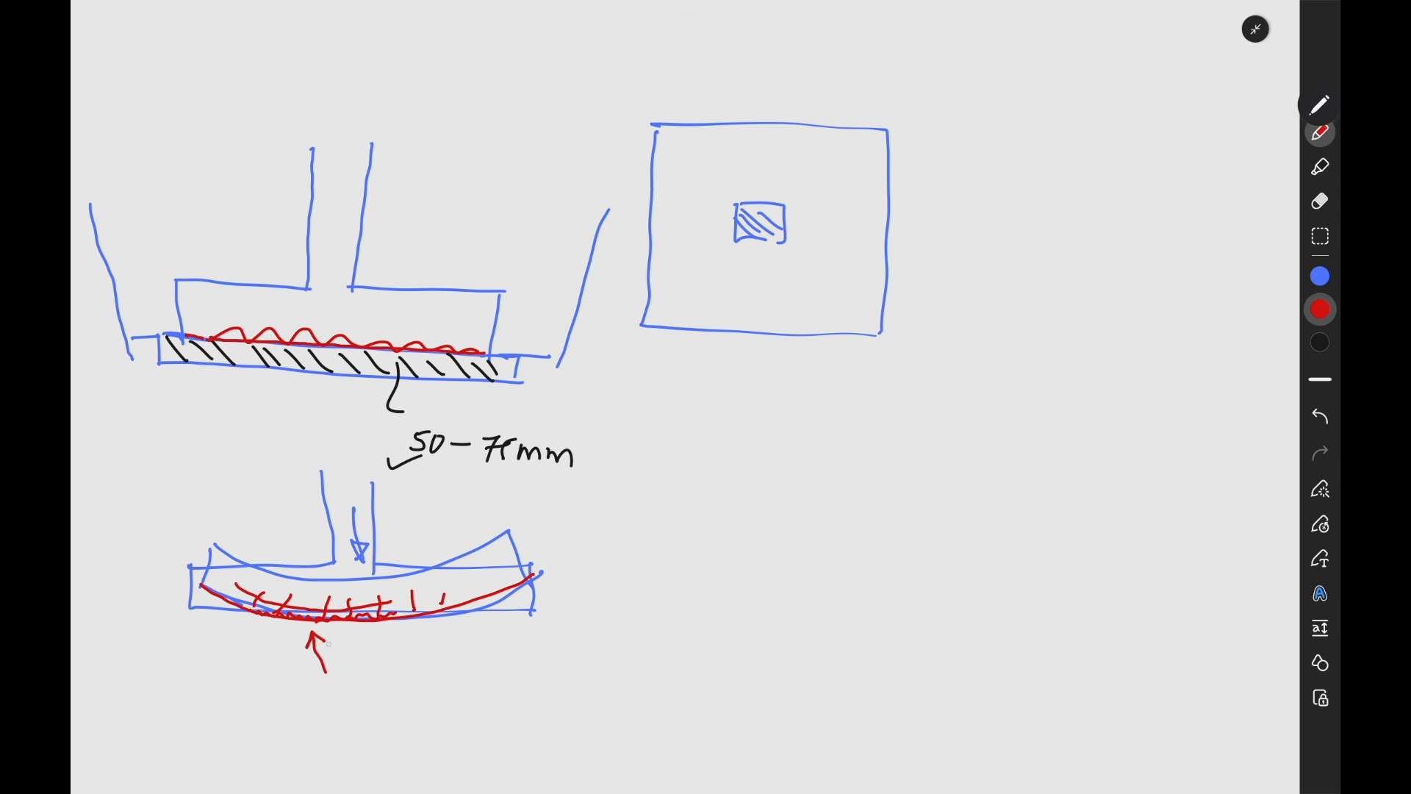
{"action": "type", "text": "Cr"}
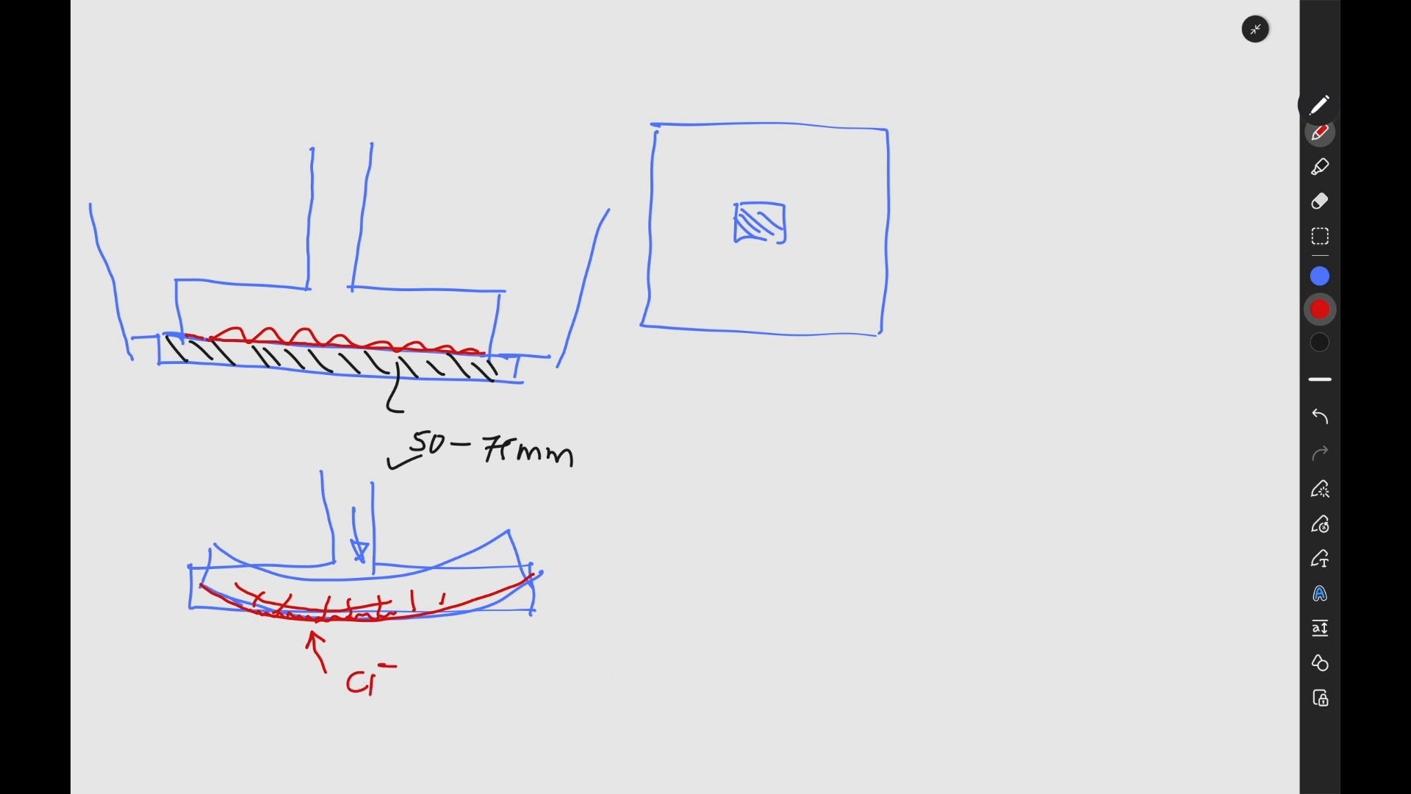
{"action": "left_click", "coordinate": [1320, 97]}
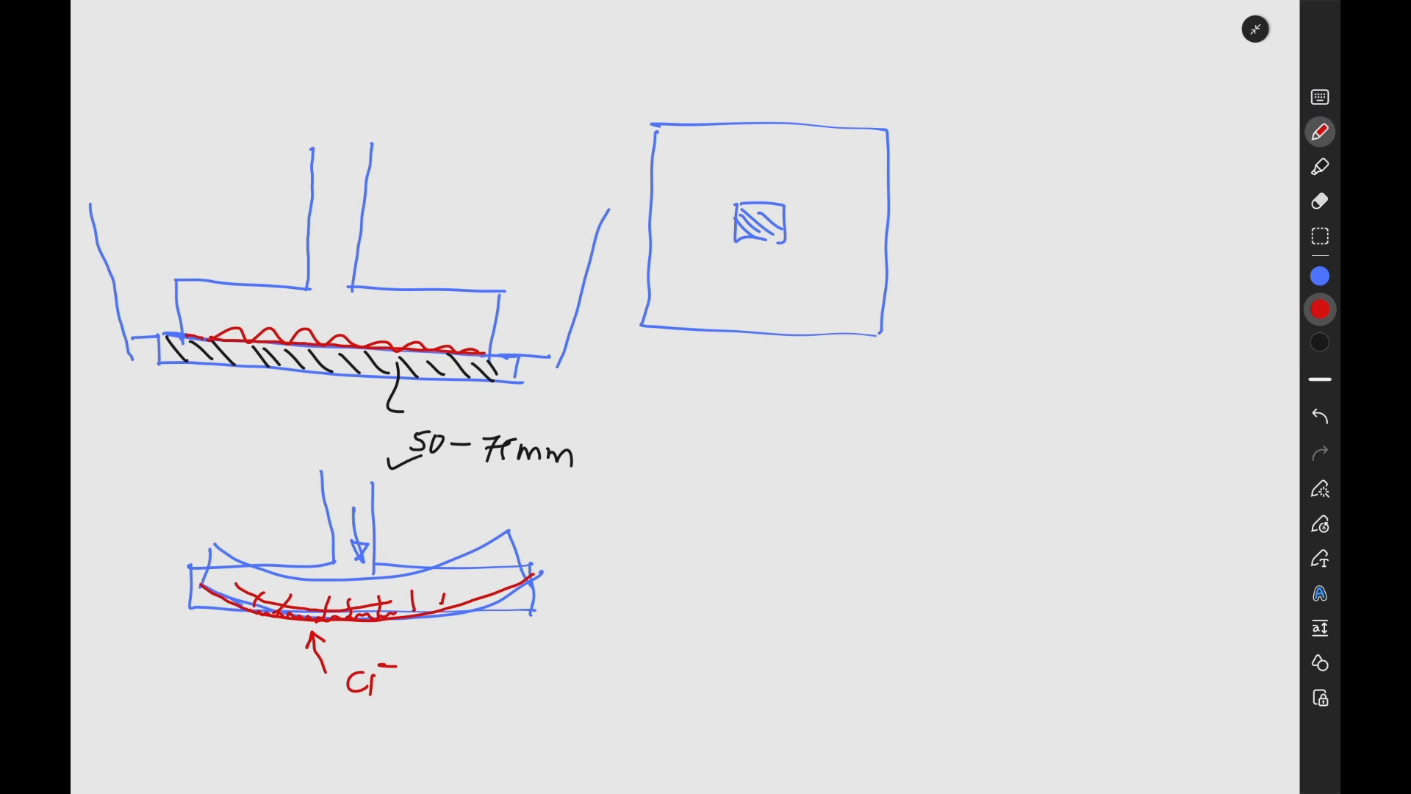
Step: Hatch the formwork in blue and draw the black rebar mat on cover blocks
{"action": "left_click", "coordinate": [1320, 275]}
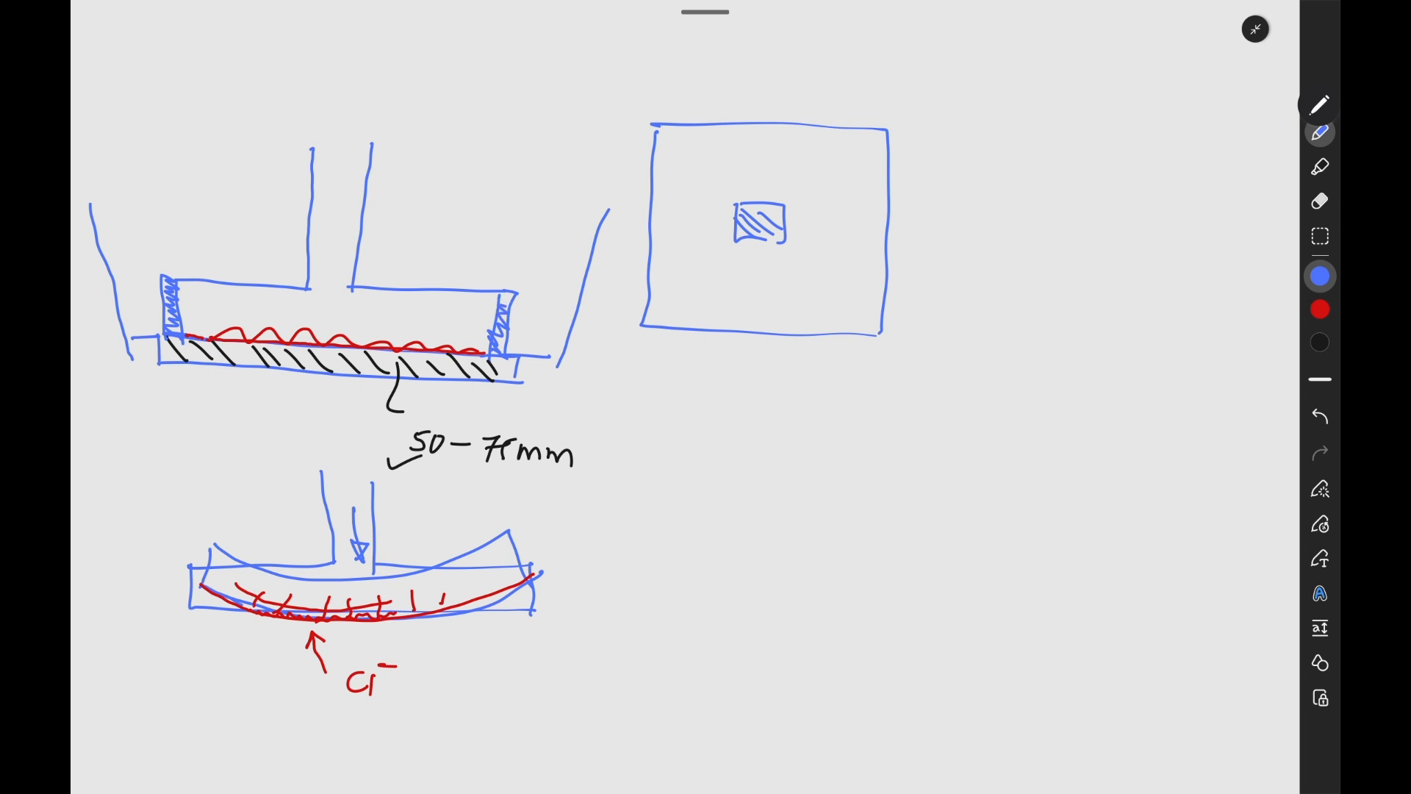
{"action": "left_click", "coordinate": [1320, 343]}
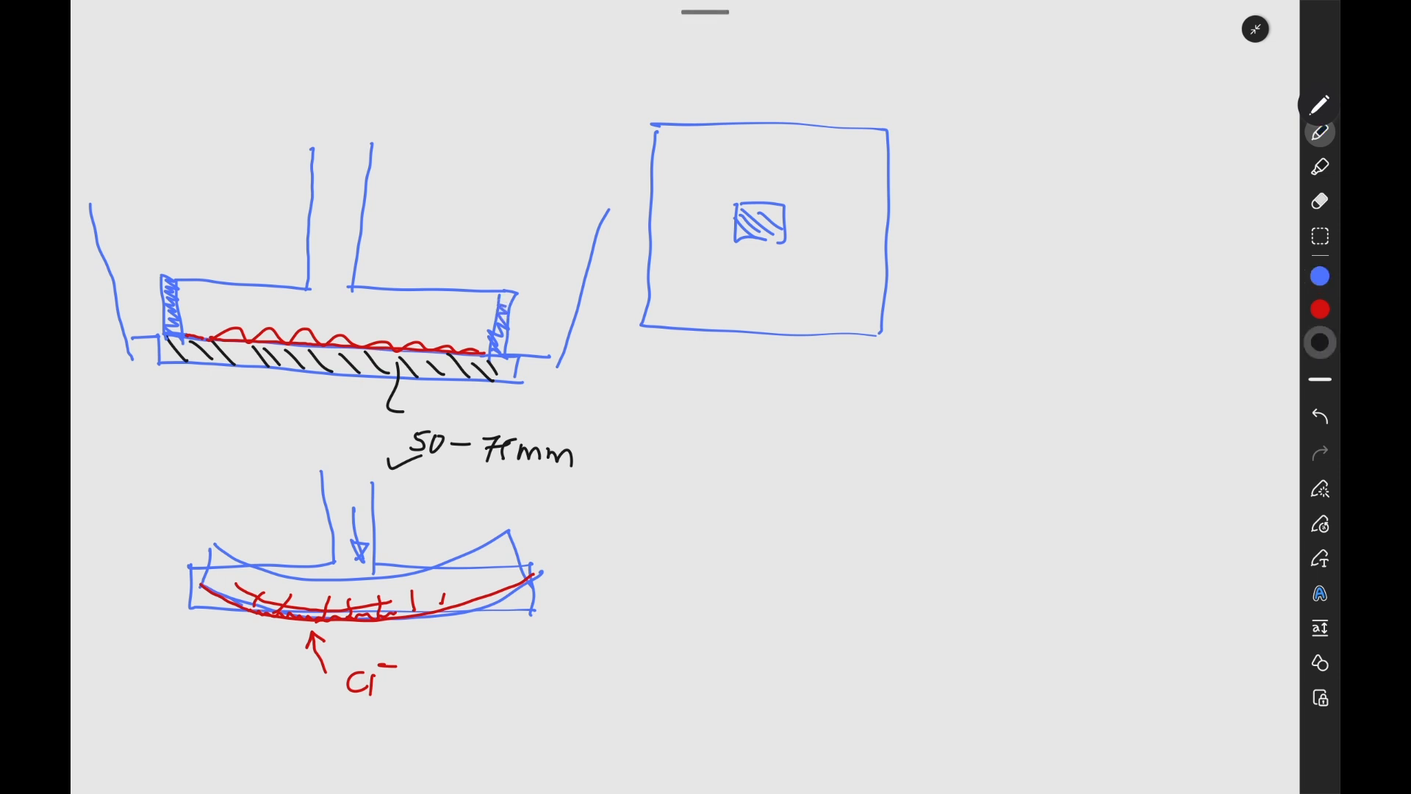
{"action": "left_click_drag", "start_coordinate": [190, 289], "coordinate": [302, 322]}
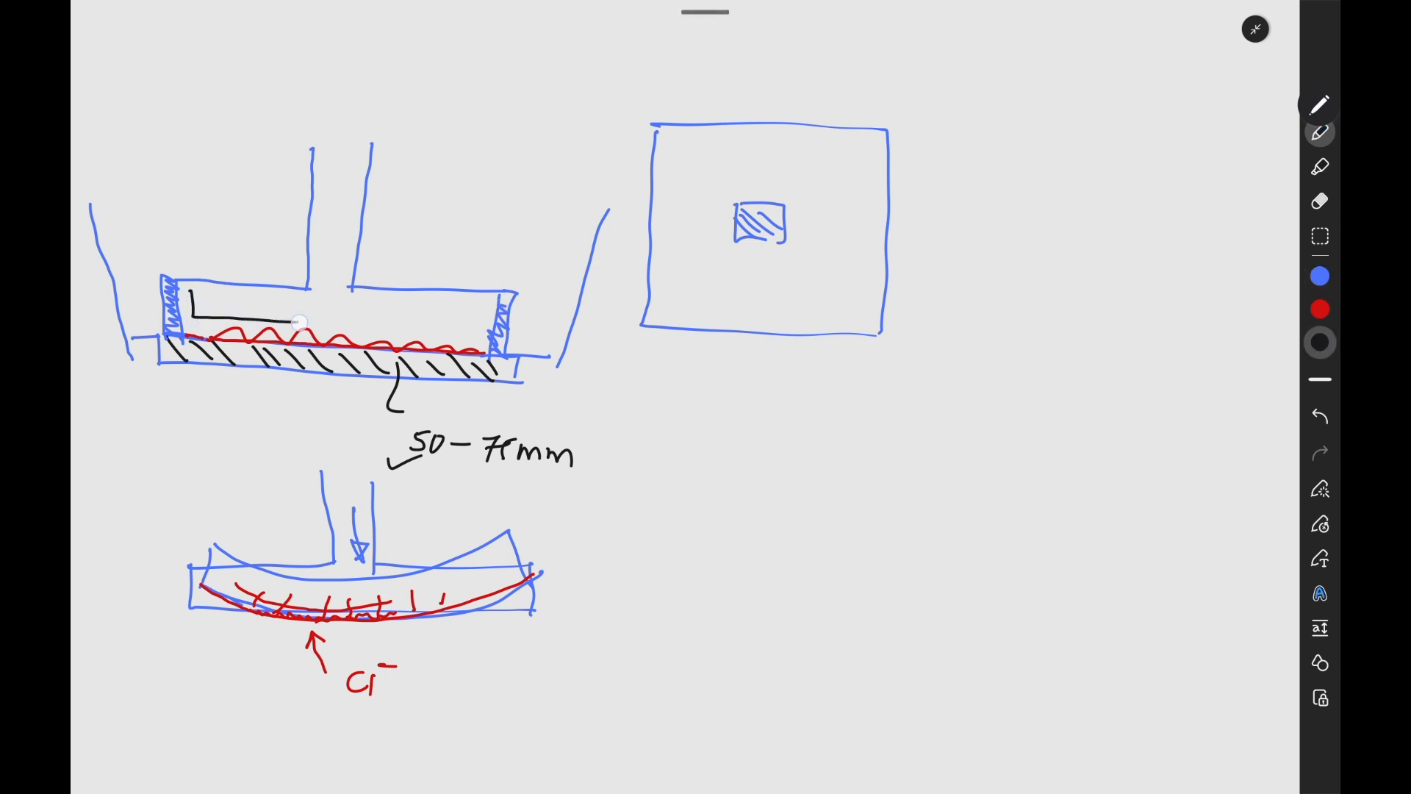
{"action": "left_click_drag", "start_coordinate": [302, 322], "coordinate": [472, 303]}
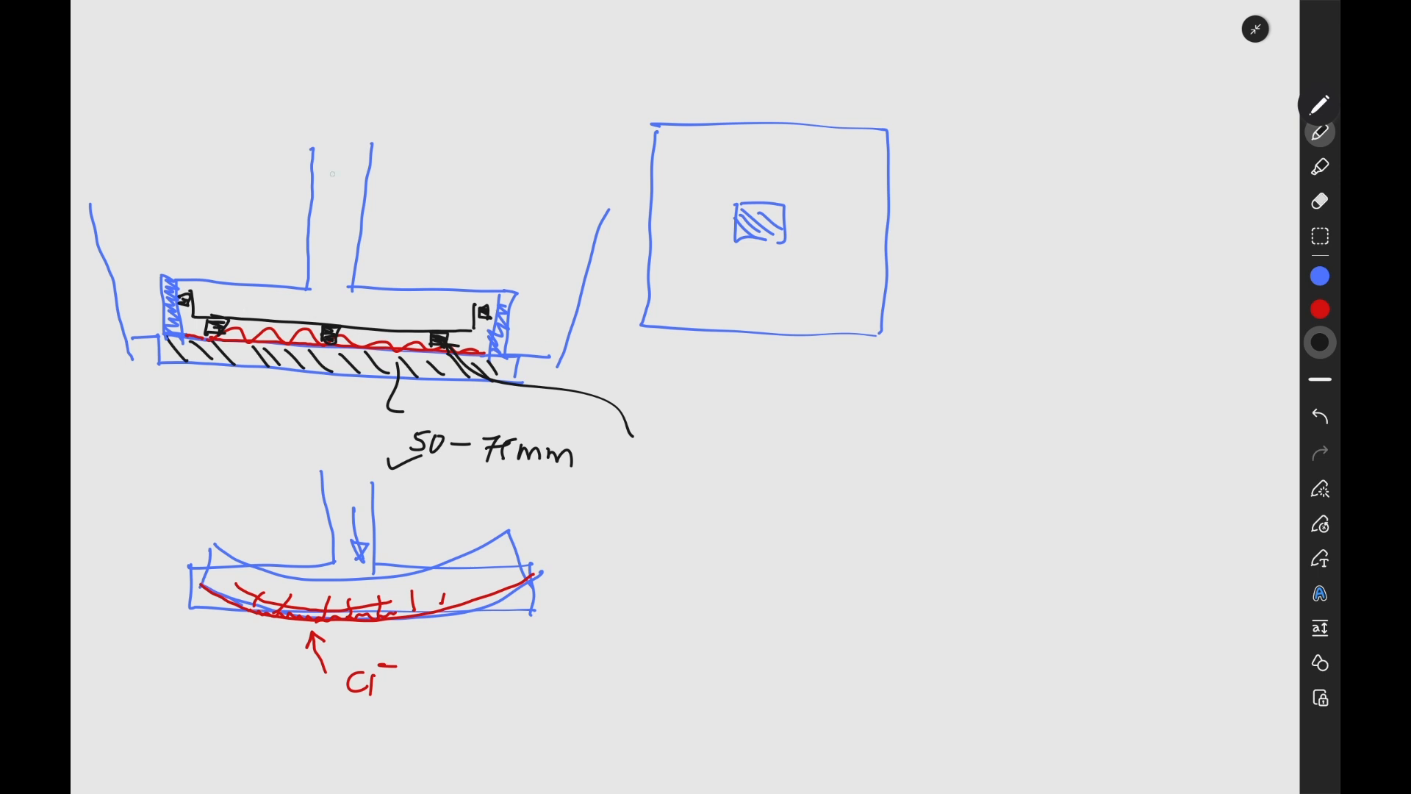
Step: Draw the column starter bars rising from the footing
{"action": "left_click_drag", "start_coordinate": [320, 154], "coordinate": [318, 314]}
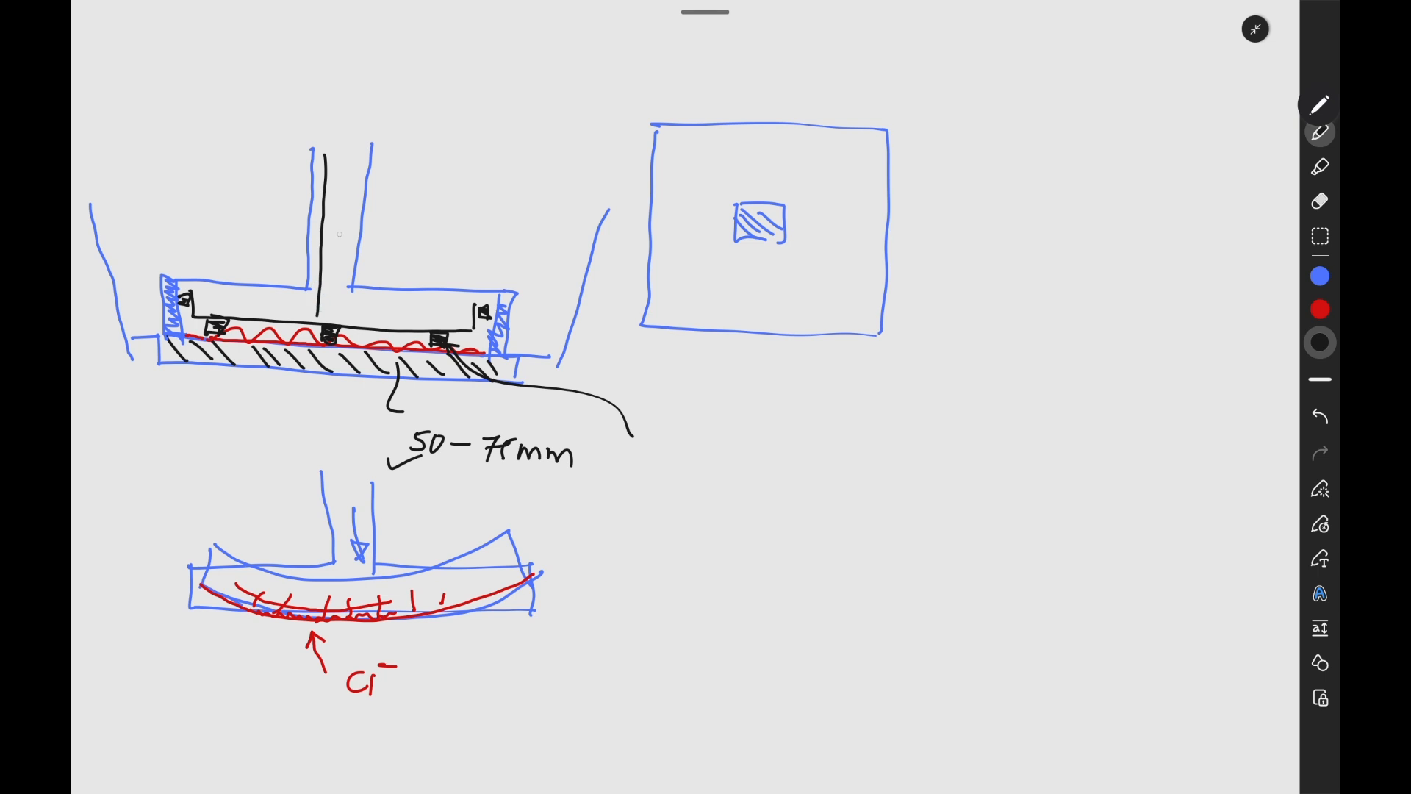
{"action": "left_click_drag", "start_coordinate": [350, 157], "coordinate": [373, 319]}
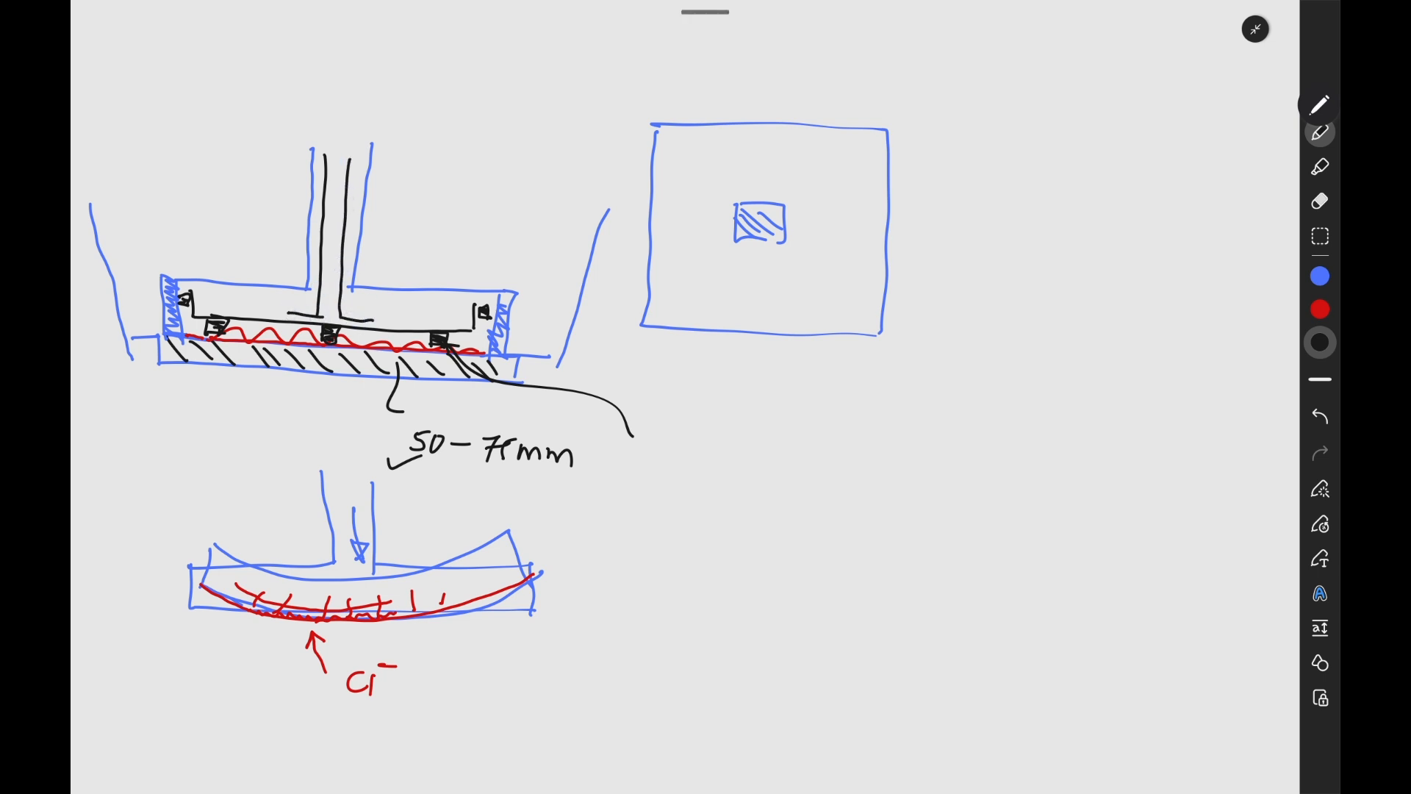
{"action": "left_click_drag", "start_coordinate": [755, 122], "coordinate": [755, 333]}
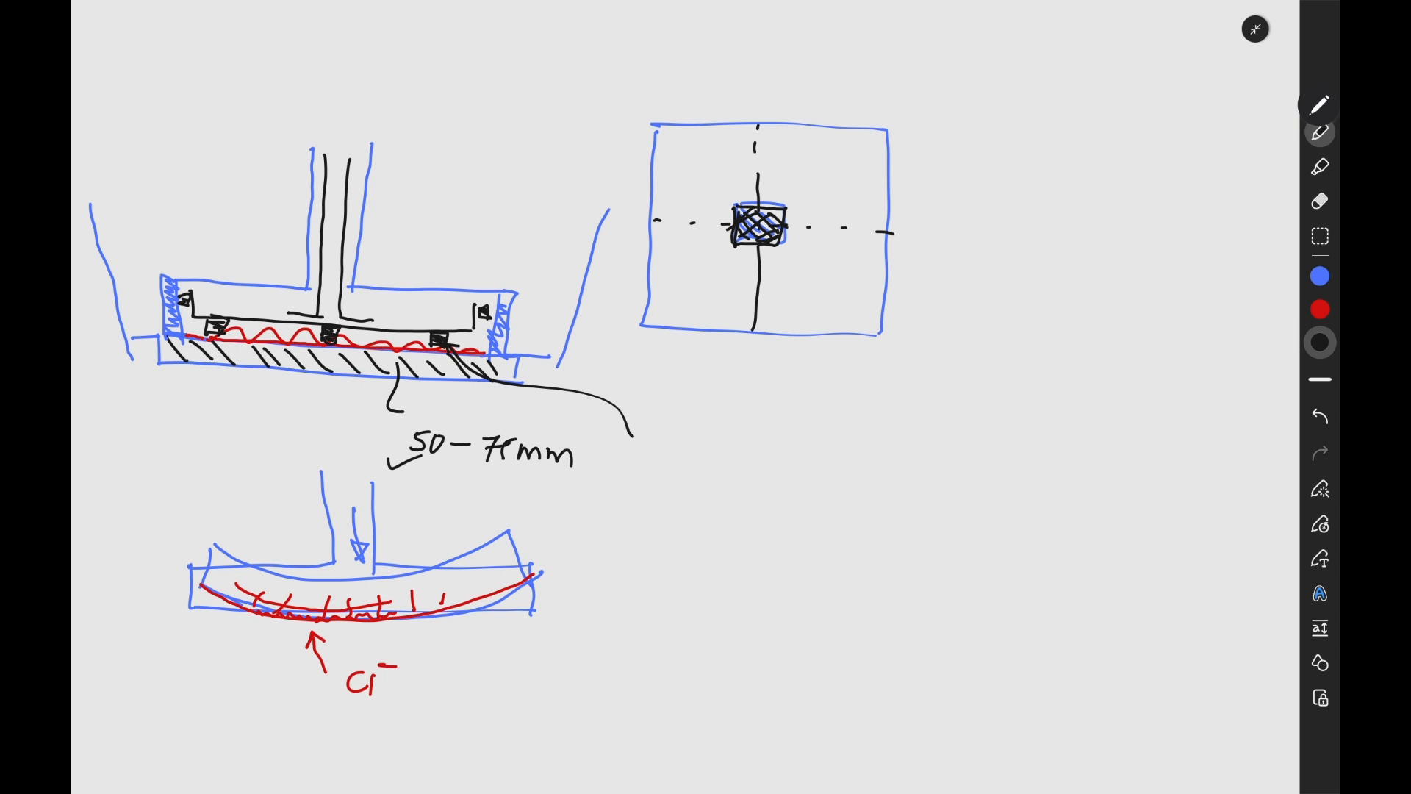
Step: Draw dashed centre lines across the plan square and cross-hatch the central column
{"action": "left_click", "coordinate": [1318, 97]}
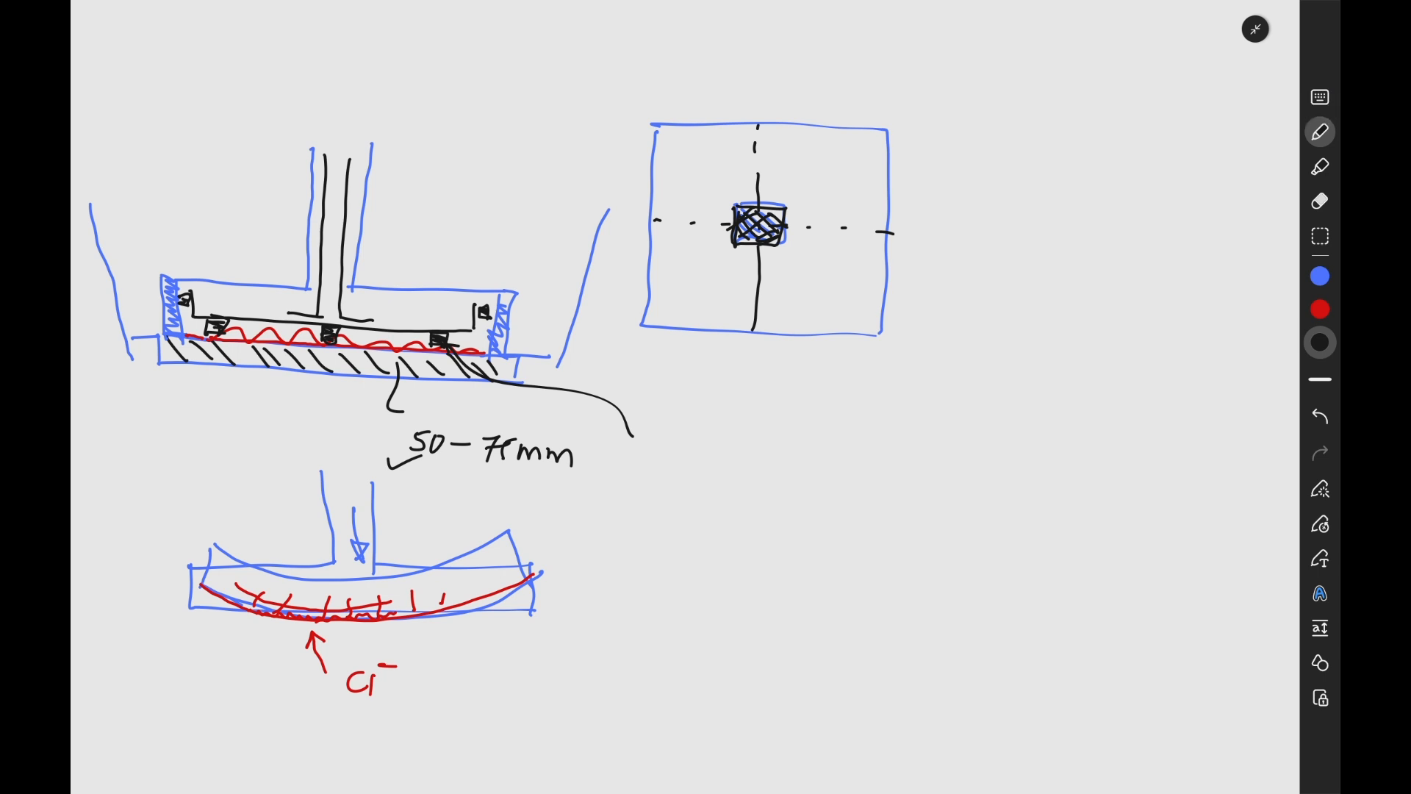